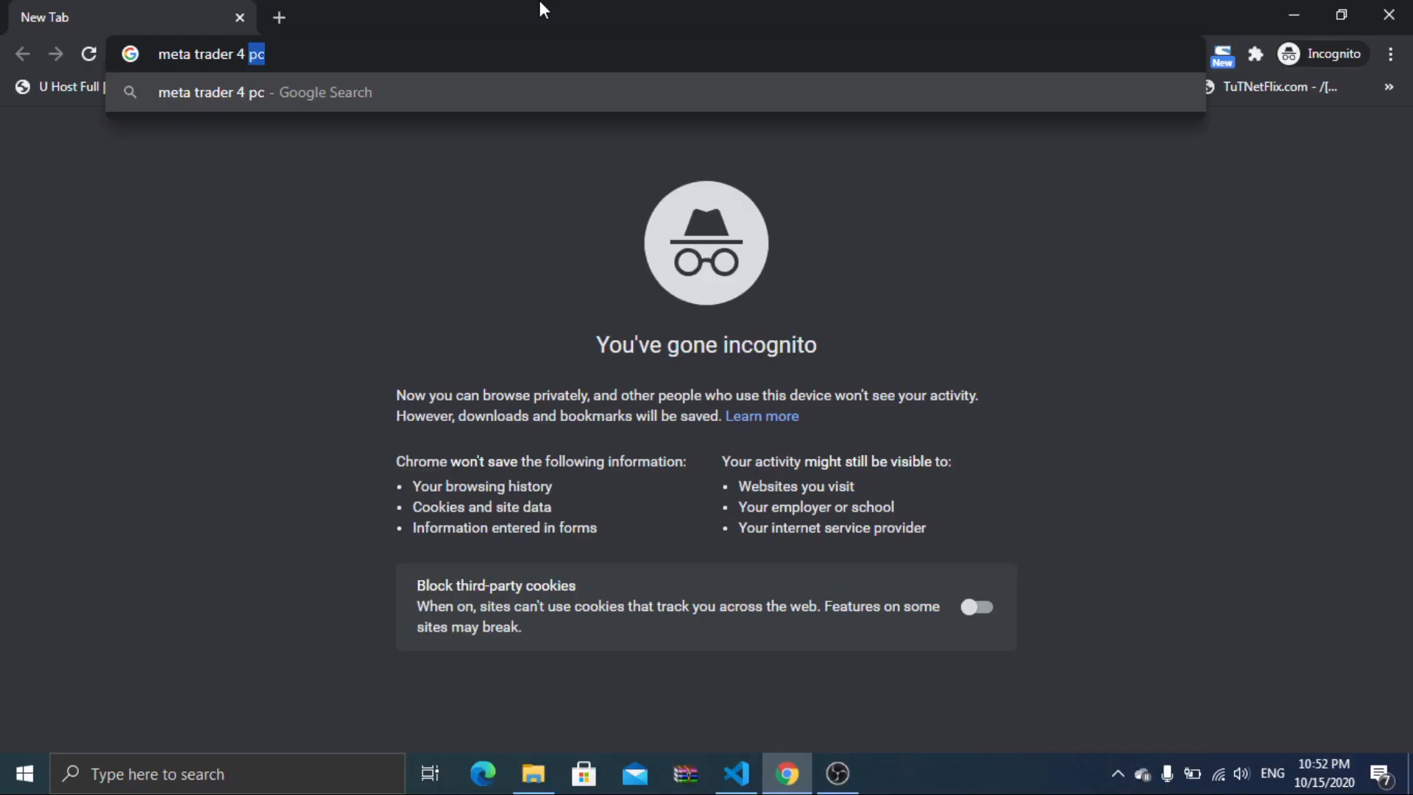
# Search Google for 'meta trader 4 pc forex' and choose the FOREX.com MetaTrader download result.
pyautogui.write('for')
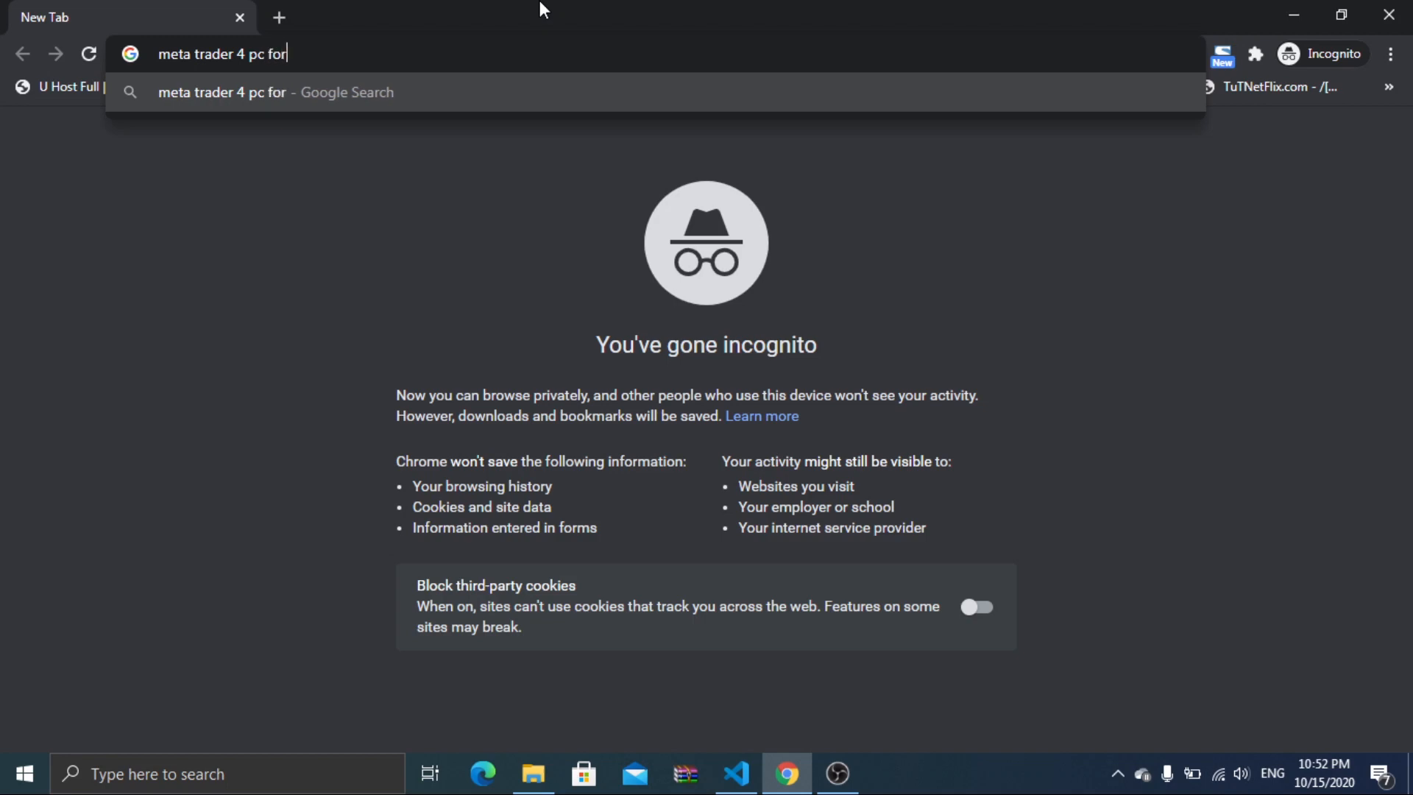
pyautogui.press('Return')
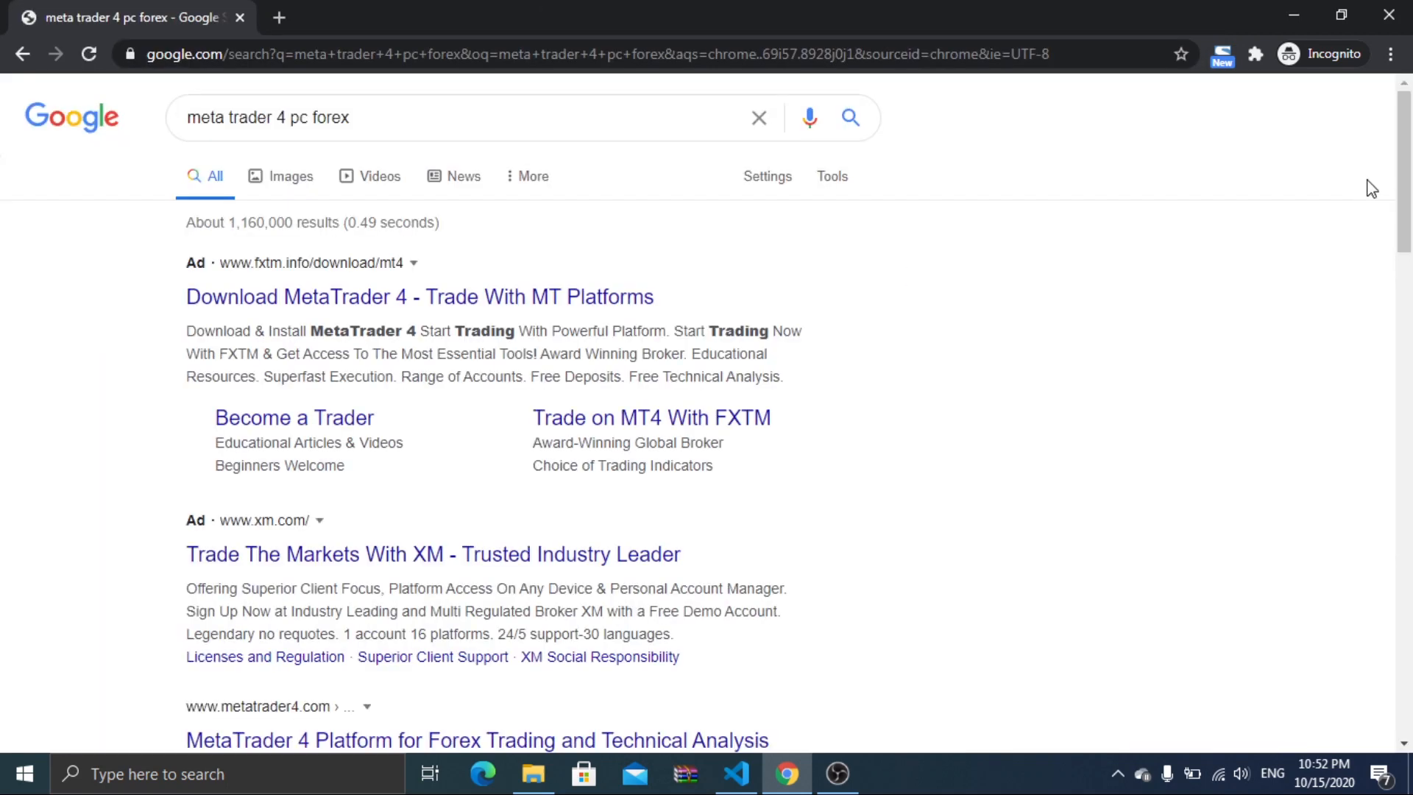
pyautogui.scroll(-3)
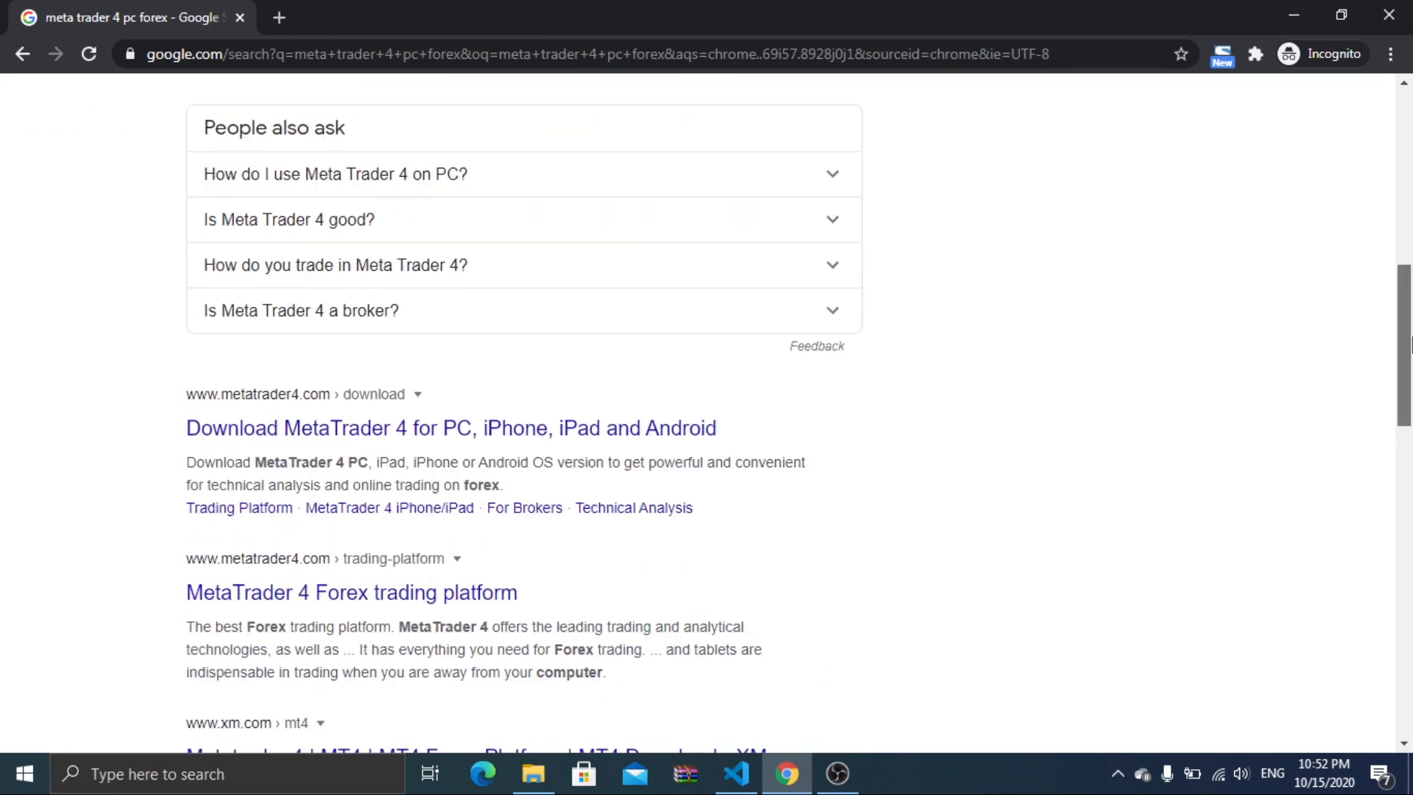
pyautogui.scroll(-3)
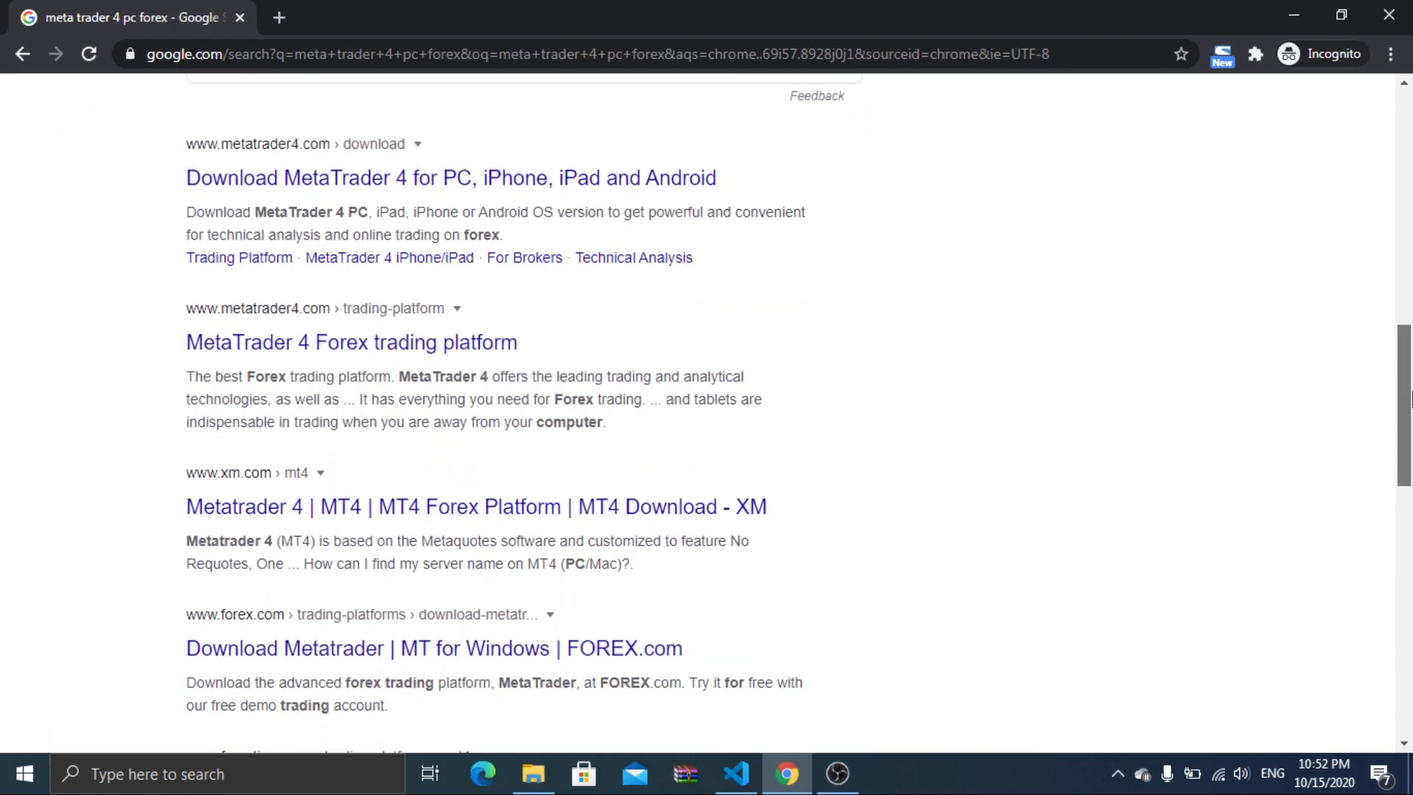
pyautogui.scroll(3)
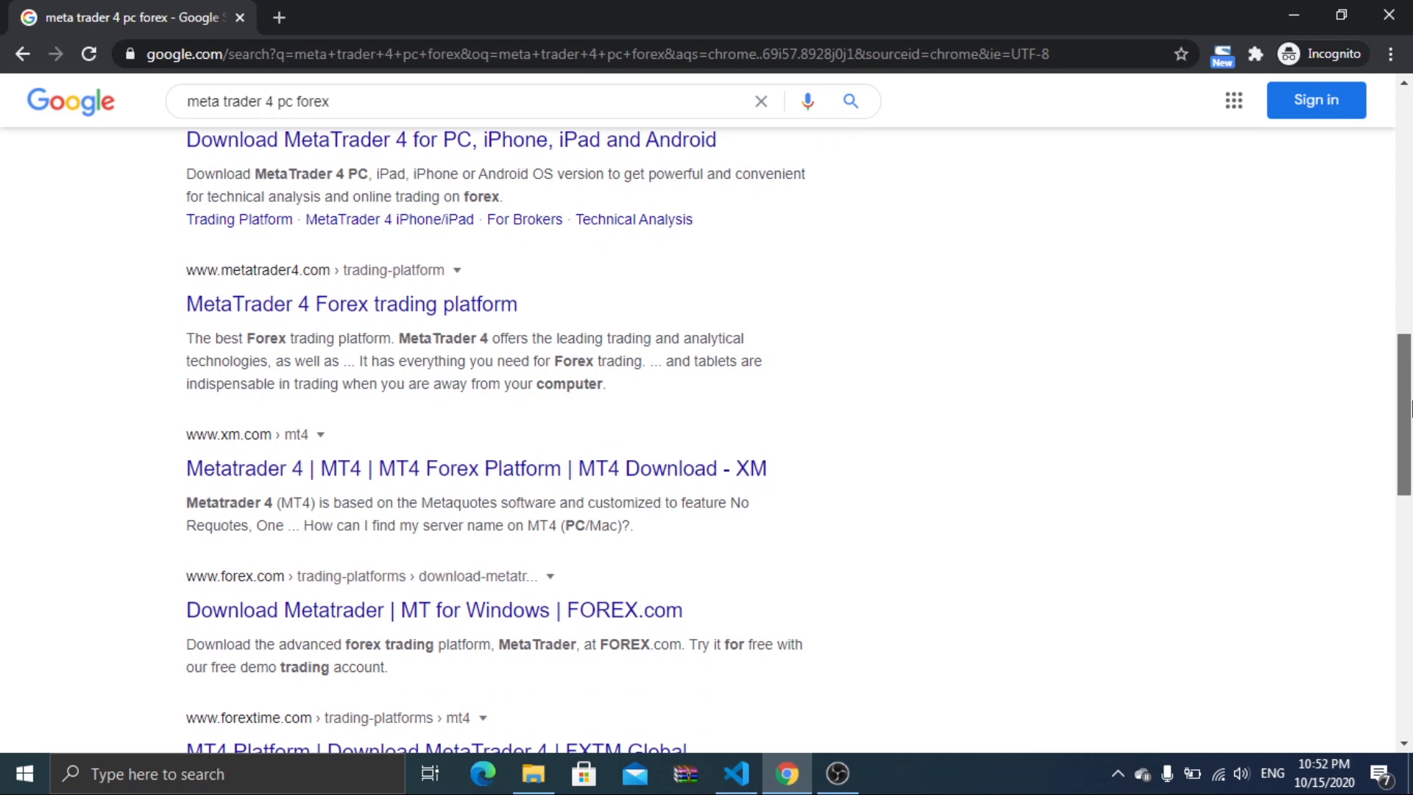
pyautogui.click(433, 610)
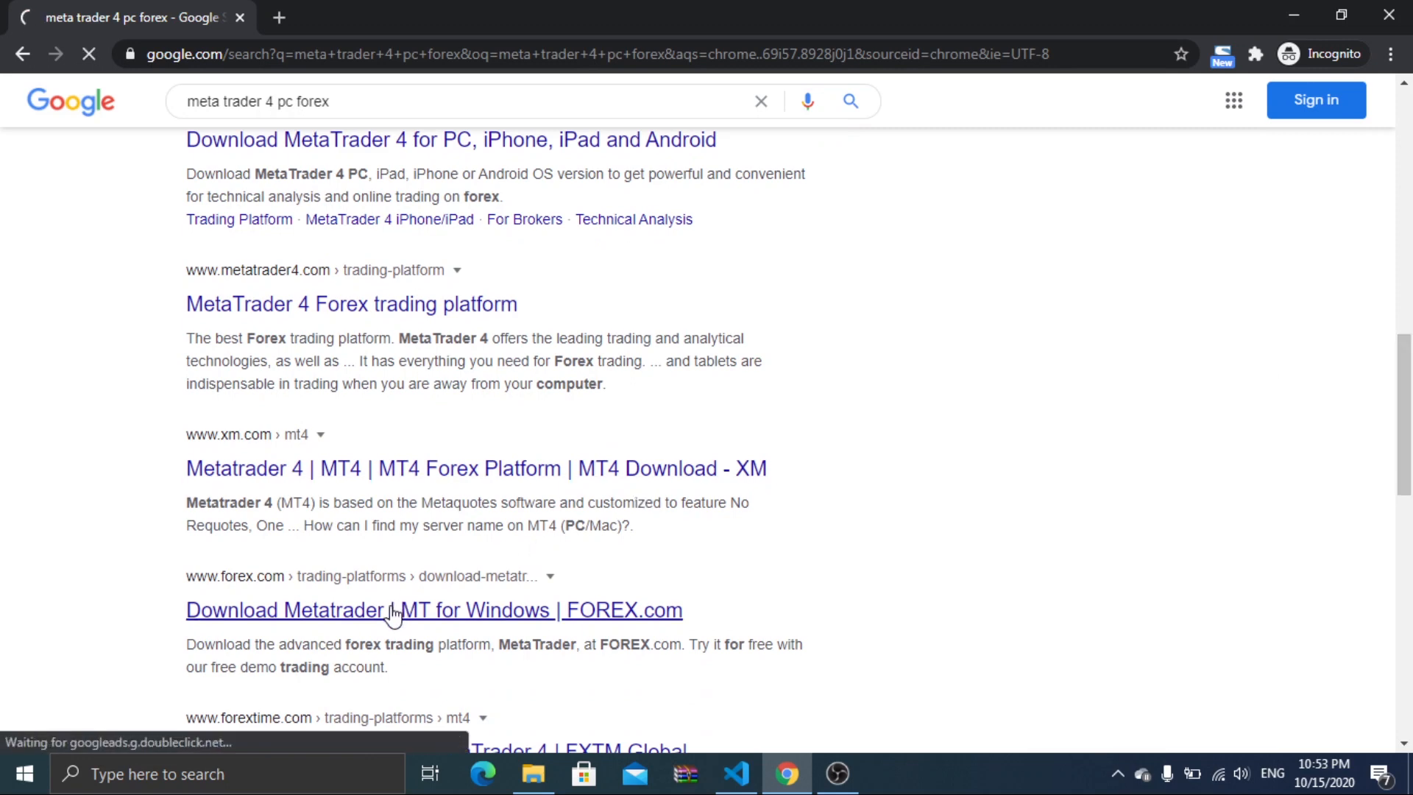
# Download the MetaTrader 4 for Windows installer, retrying after the network error, and show all downloads.
pyautogui.click(434, 610)
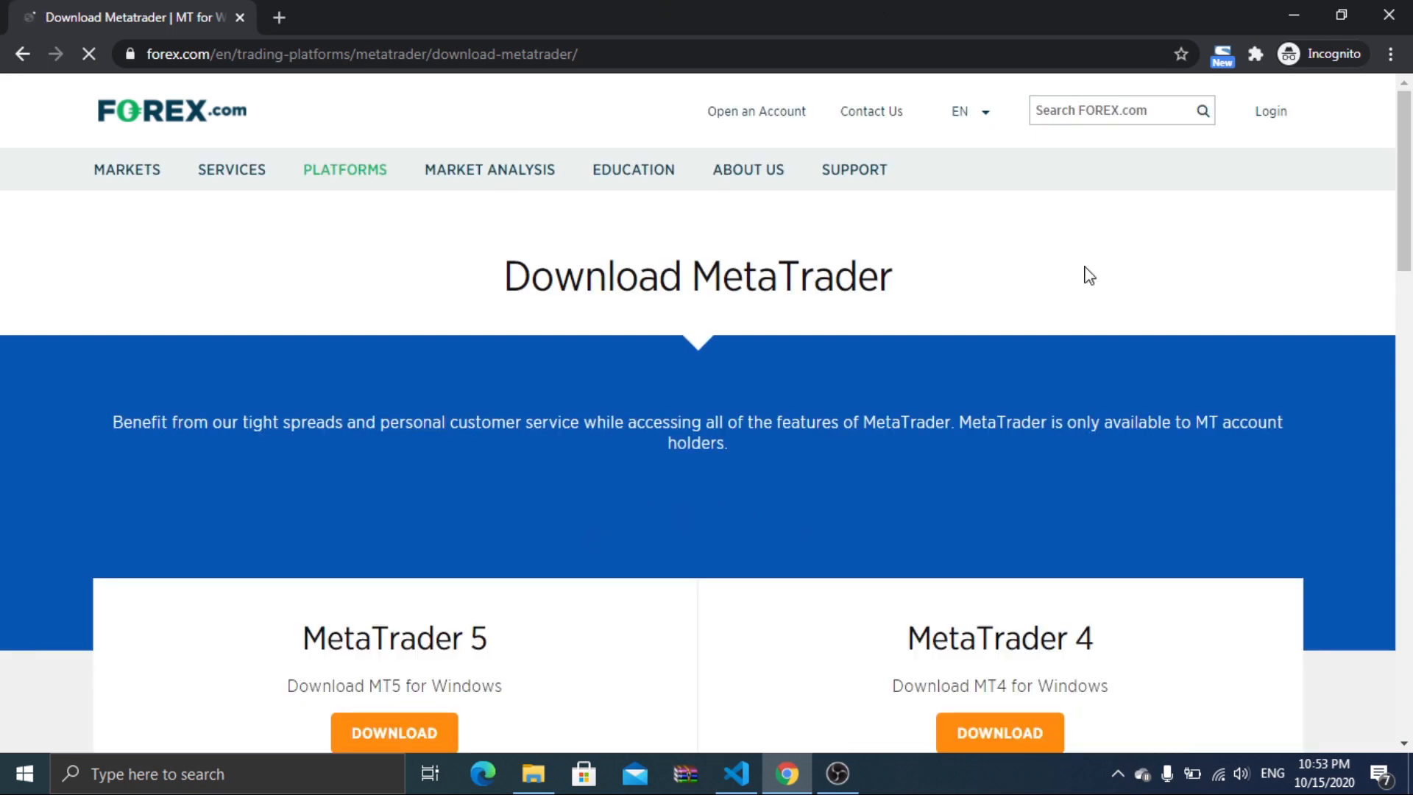
pyautogui.scroll(-3)
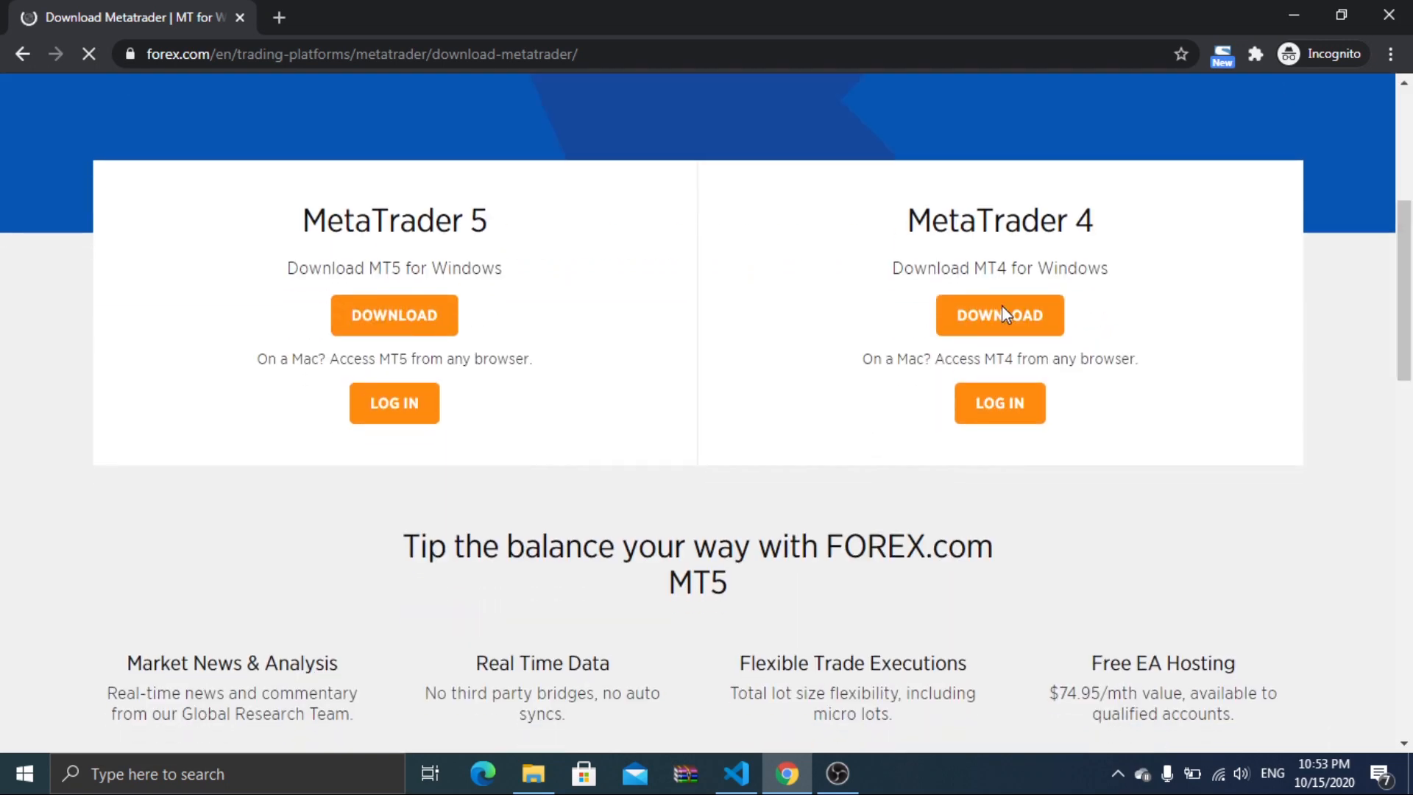
pyautogui.click(999, 315)
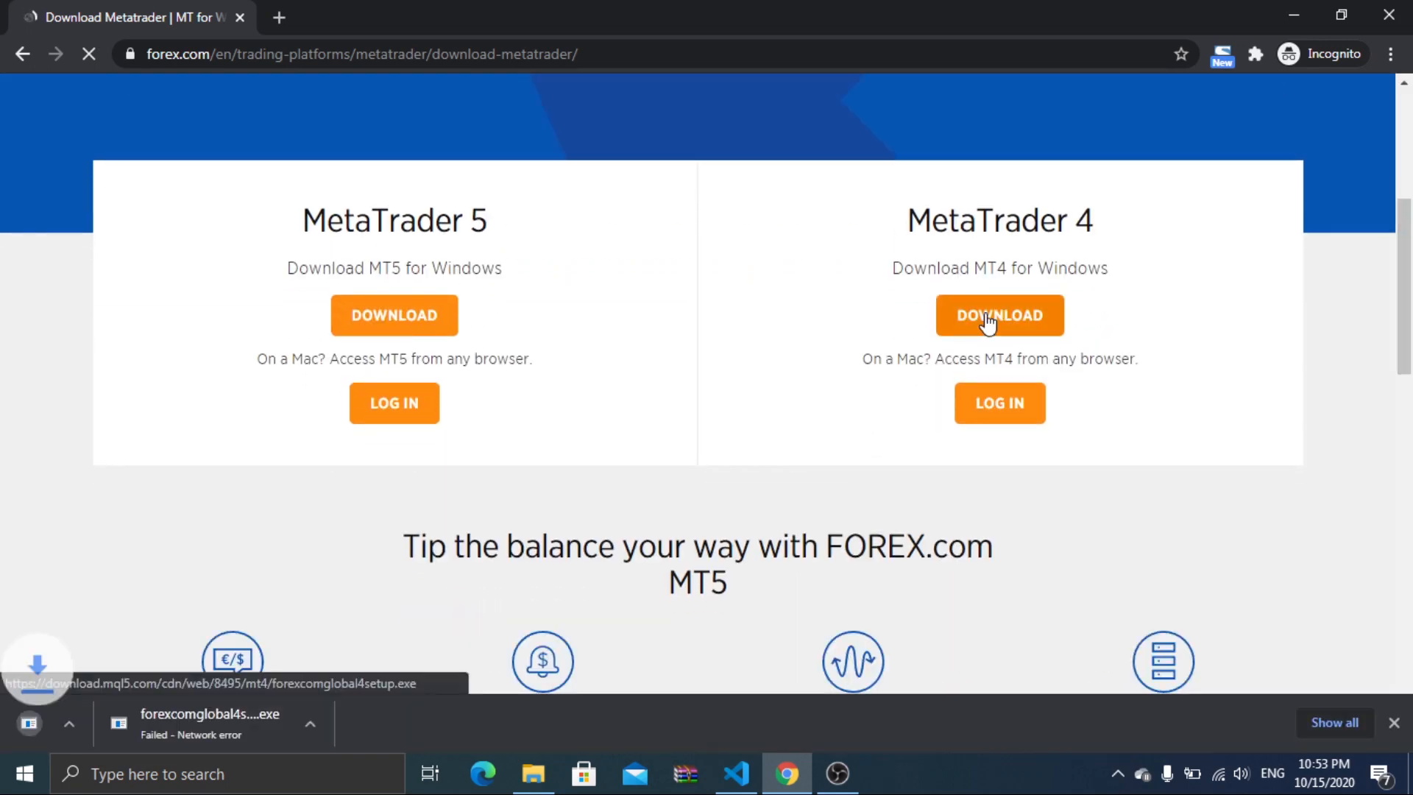
pyautogui.click(999, 315)
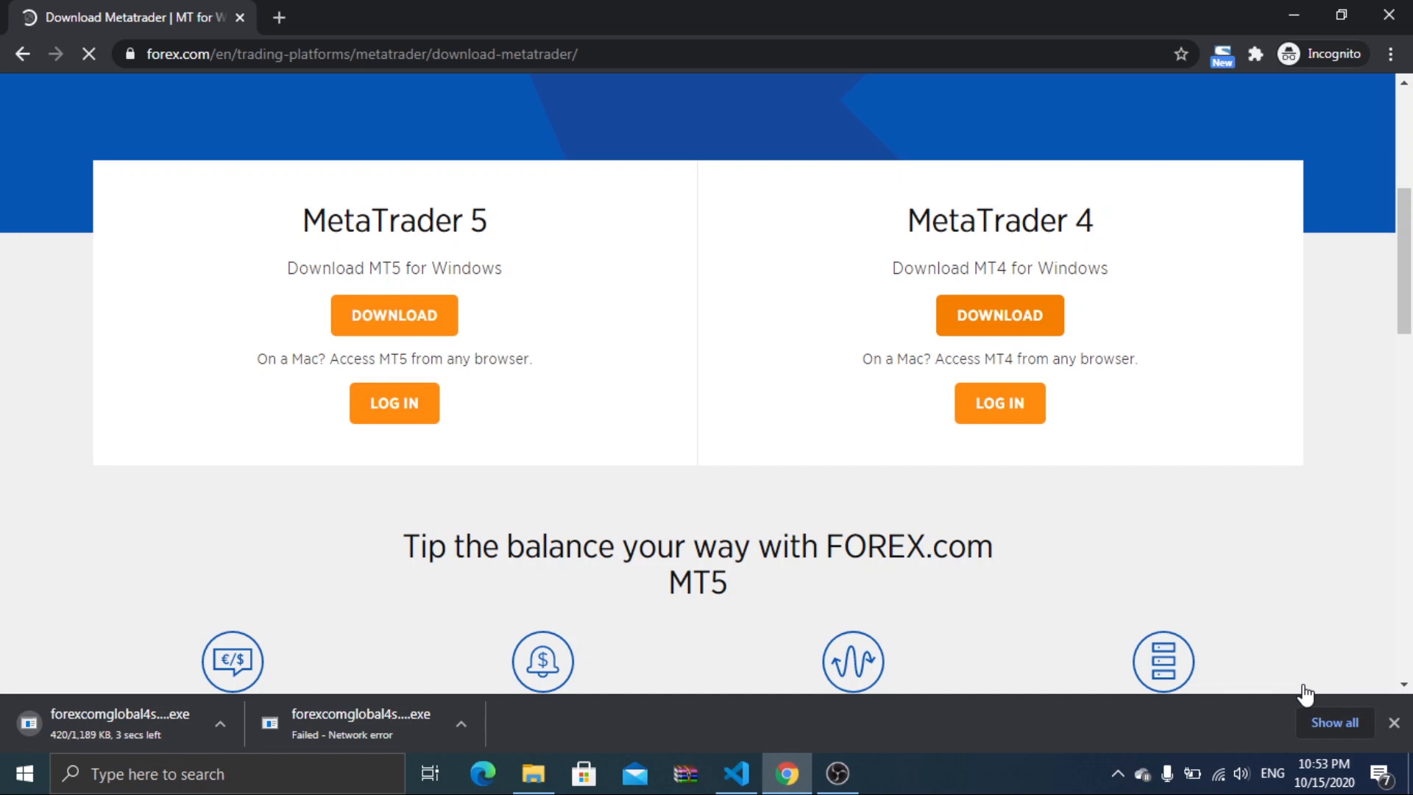
pyautogui.click(1334, 723)
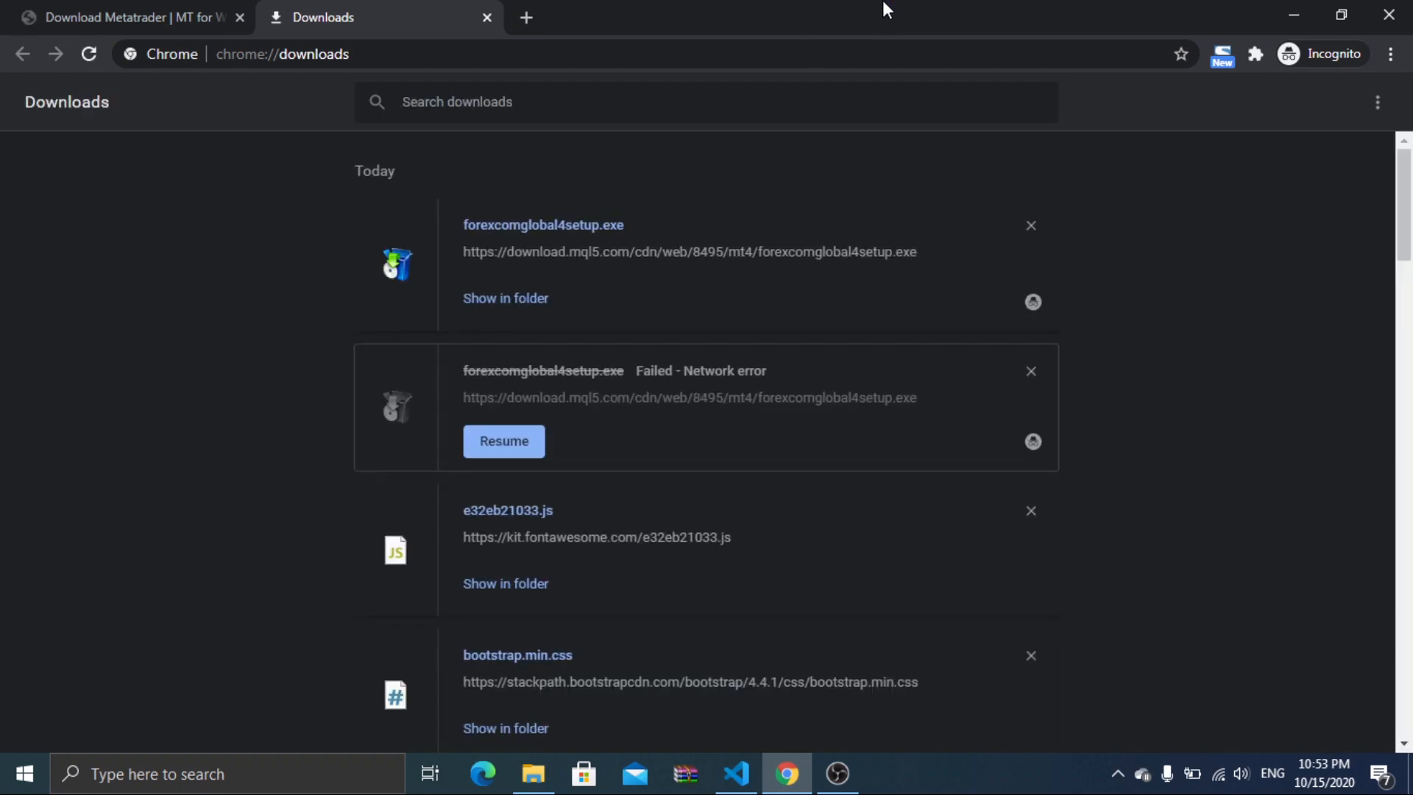
pyautogui.moveTo(574, 226)
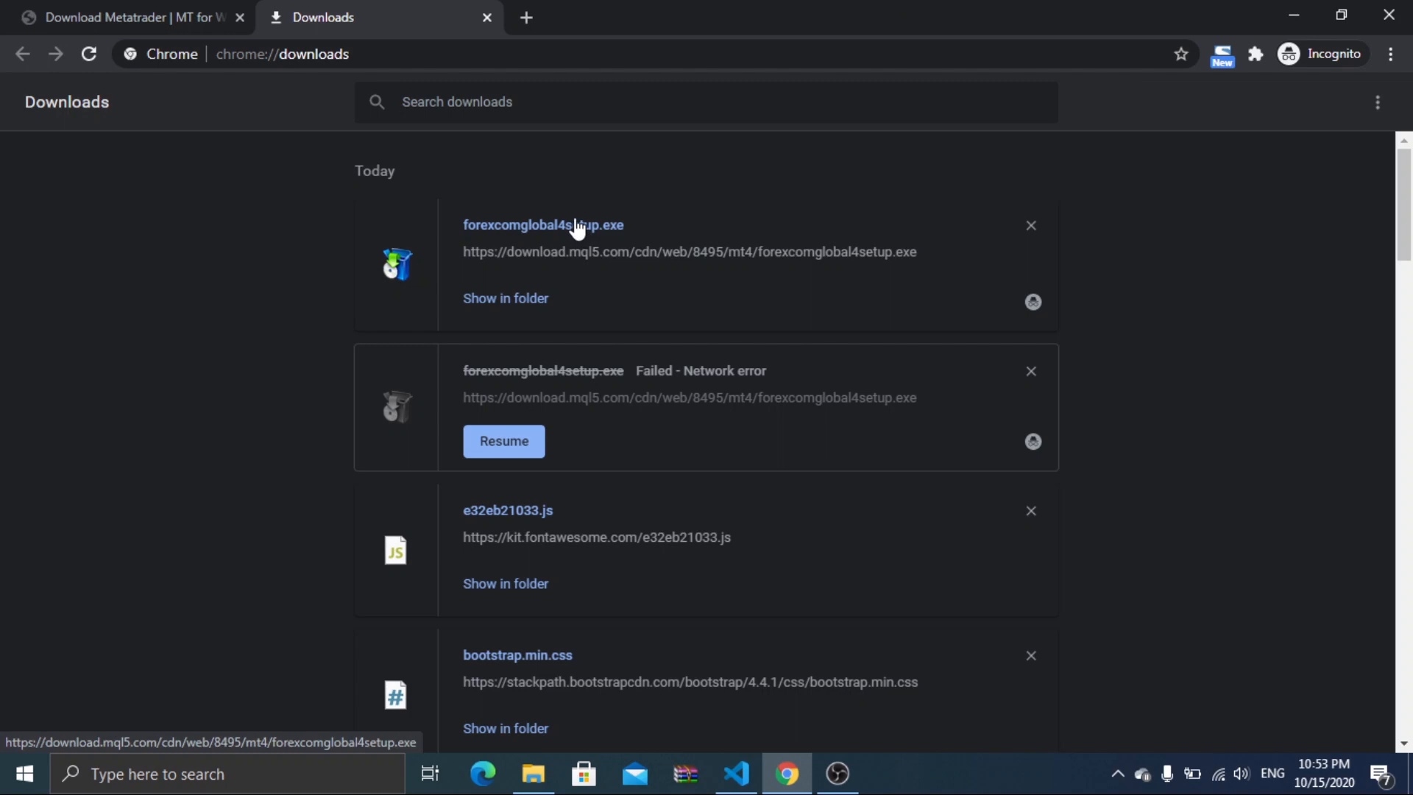
# Run forexcomglobal4setup.exe from Chrome's downloads and confirm the security warning.
pyautogui.click(543, 224)
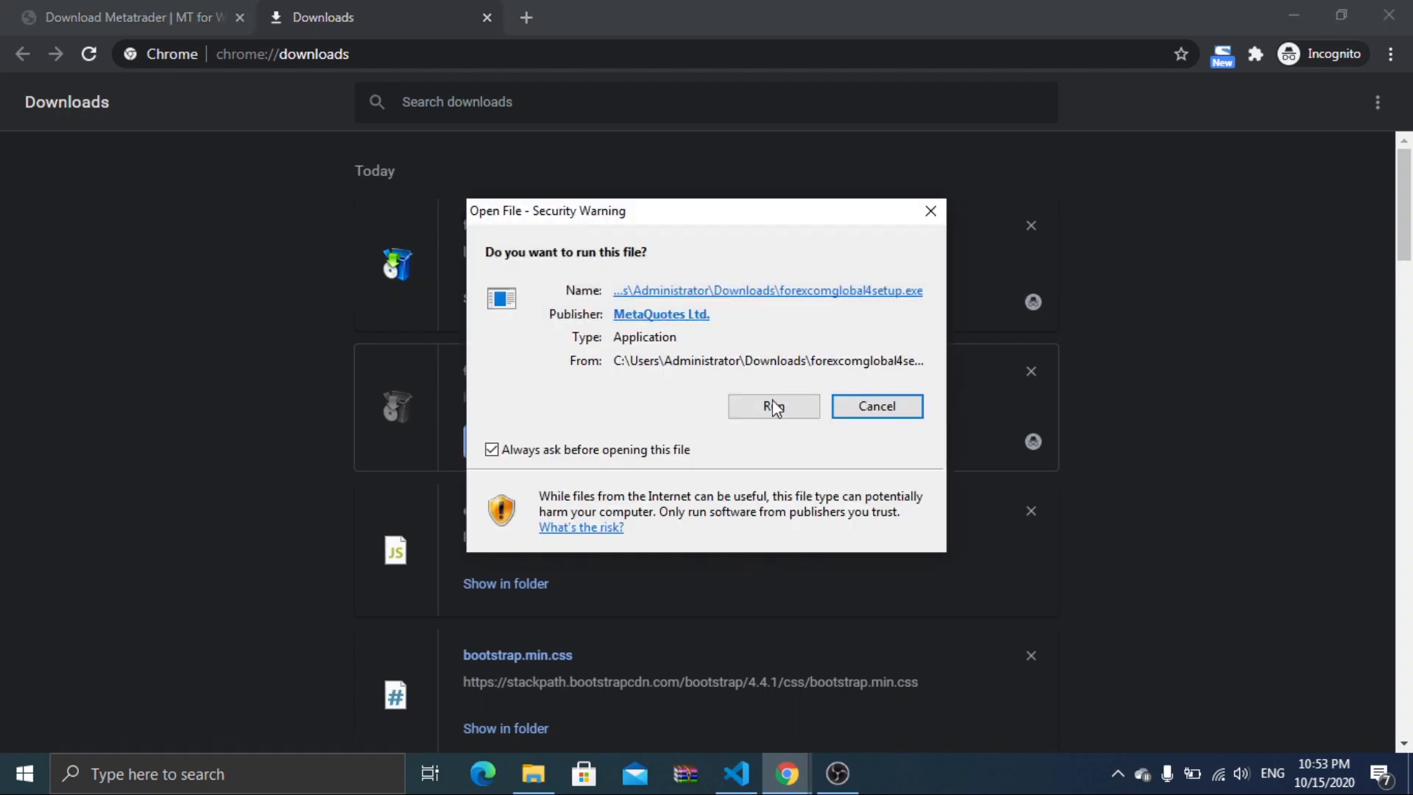
pyautogui.click(773, 405)
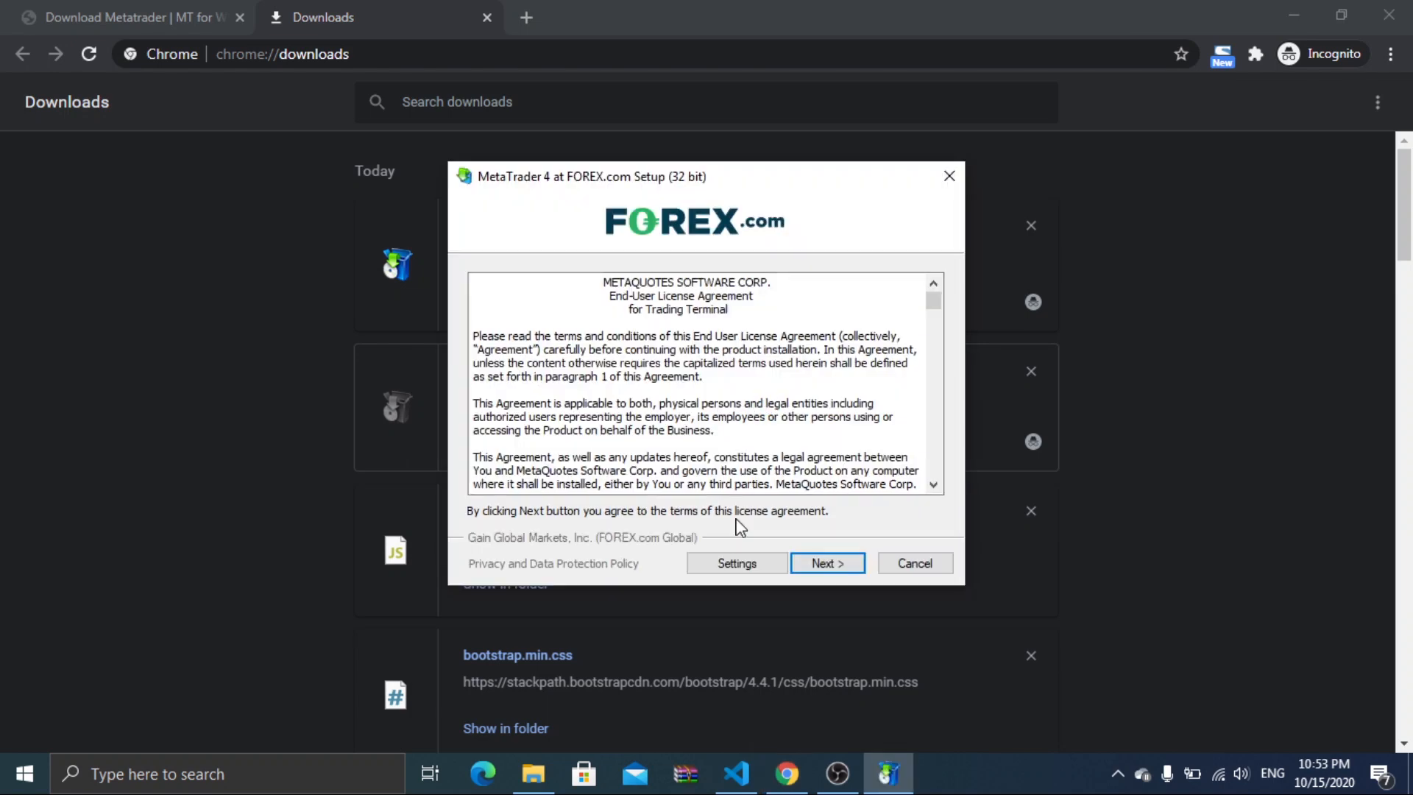
# Accept the license, let MetaTrader 4 at FOREX.com install, and finish the setup wizard.
pyautogui.click(826, 563)
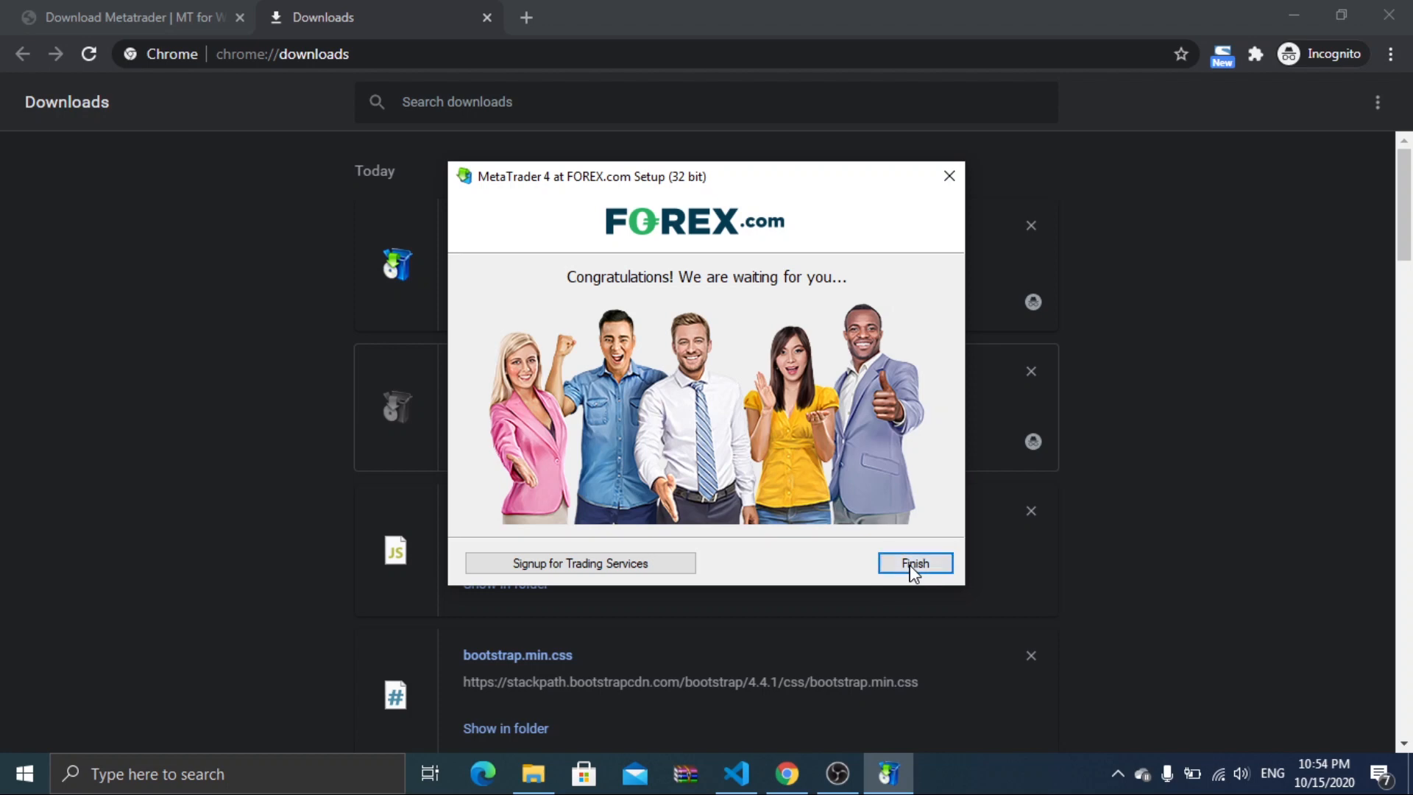
pyautogui.click(914, 562)
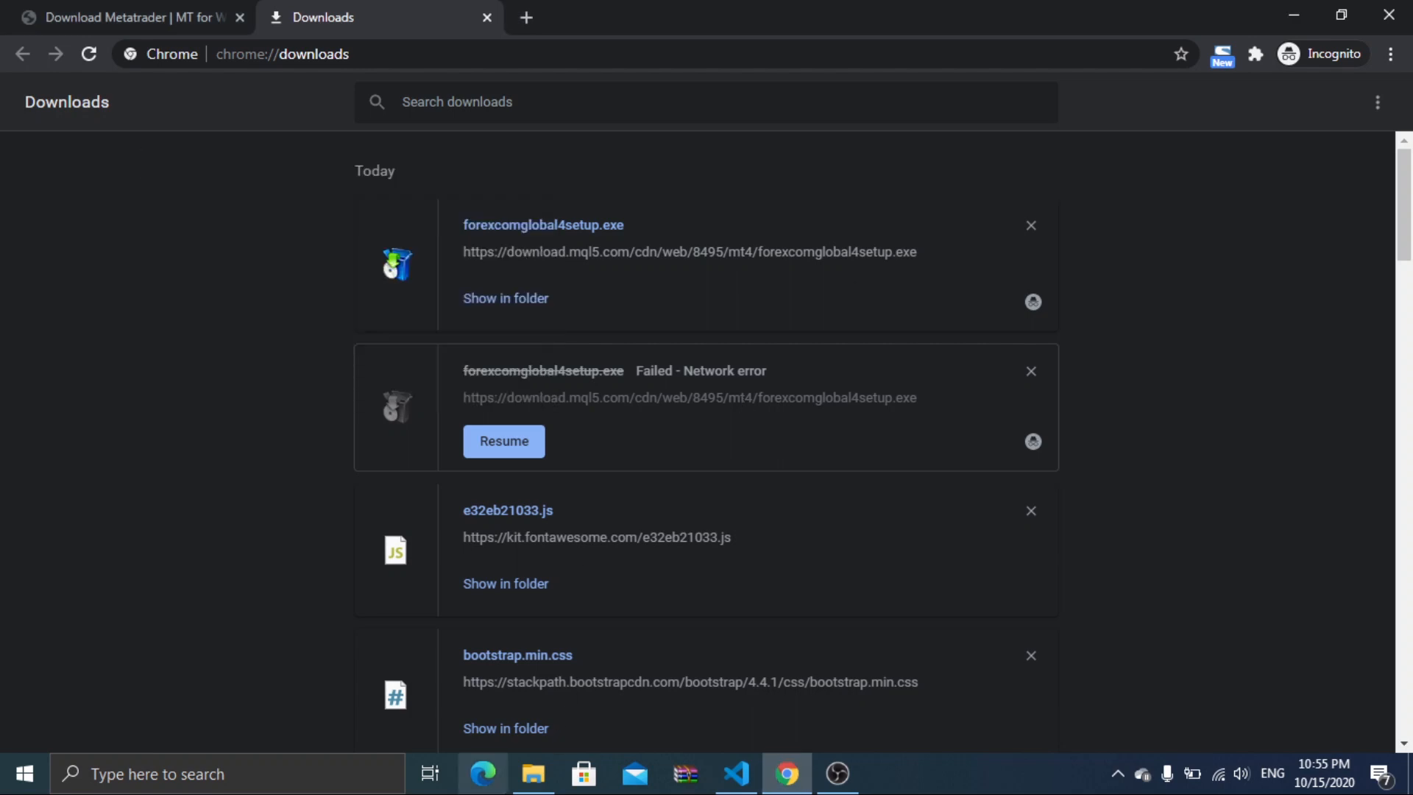
# Extract Isha Indicator.rar in Downloads\Compressed into a new Isha Indicator folder.
pyautogui.click(533, 774)
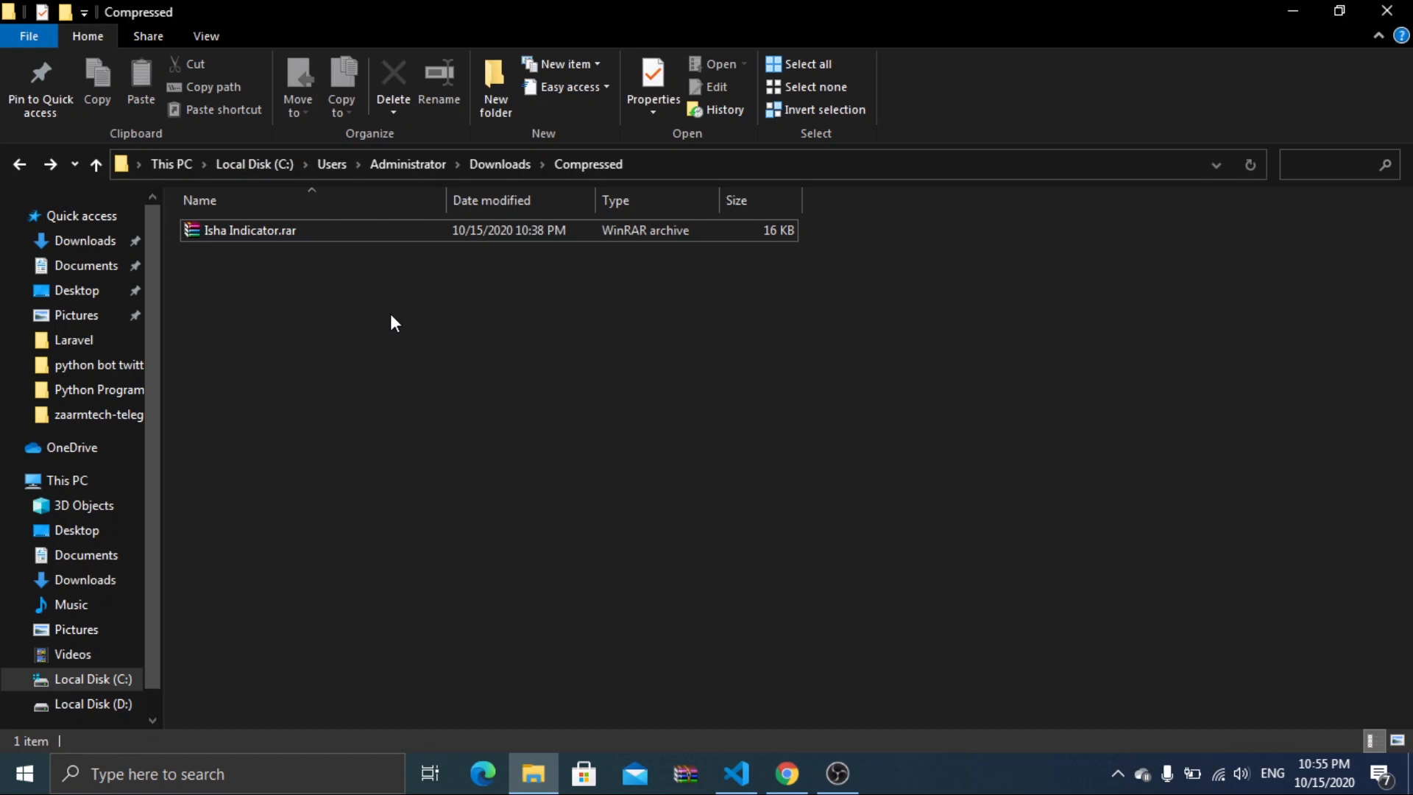
pyautogui.moveTo(212, 236)
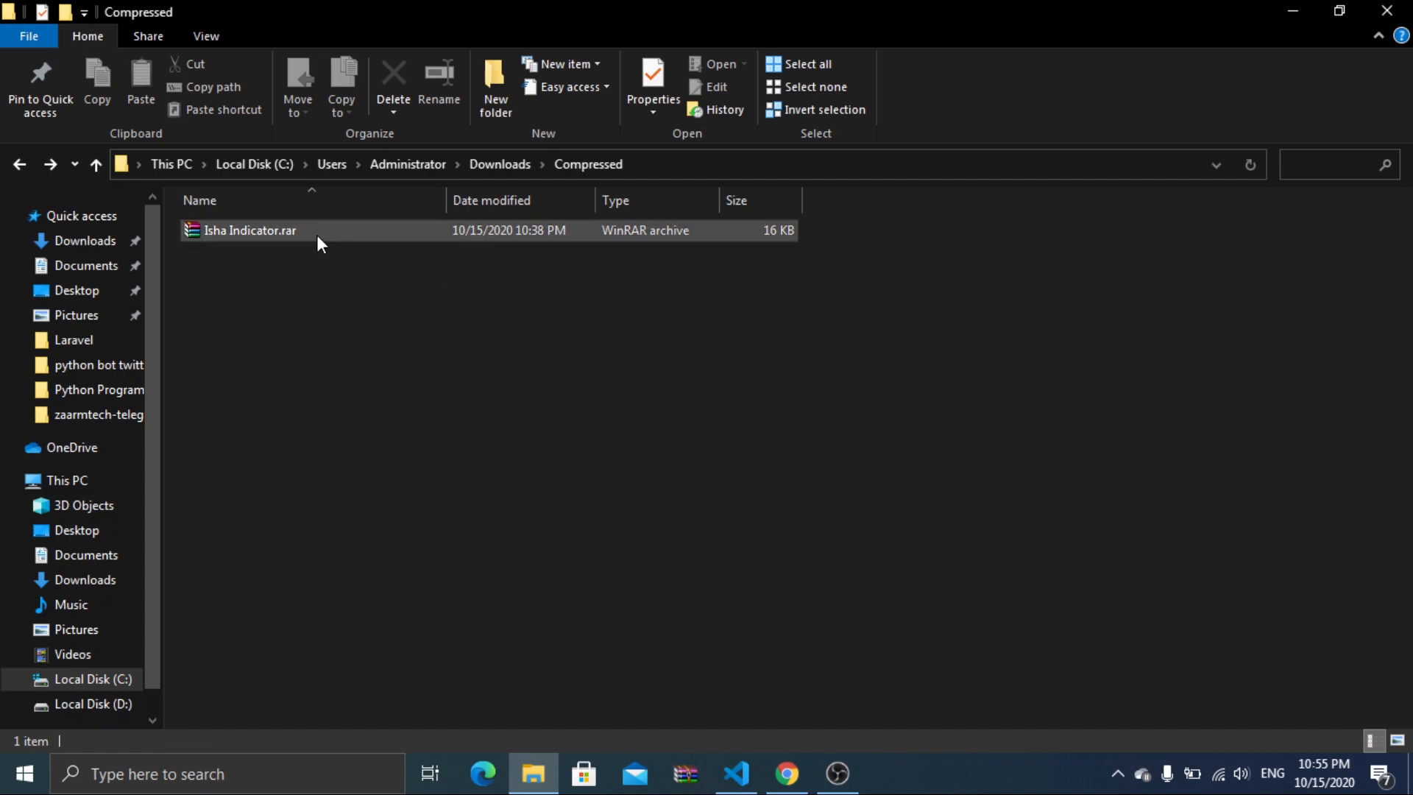
pyautogui.rightClick(250, 230)
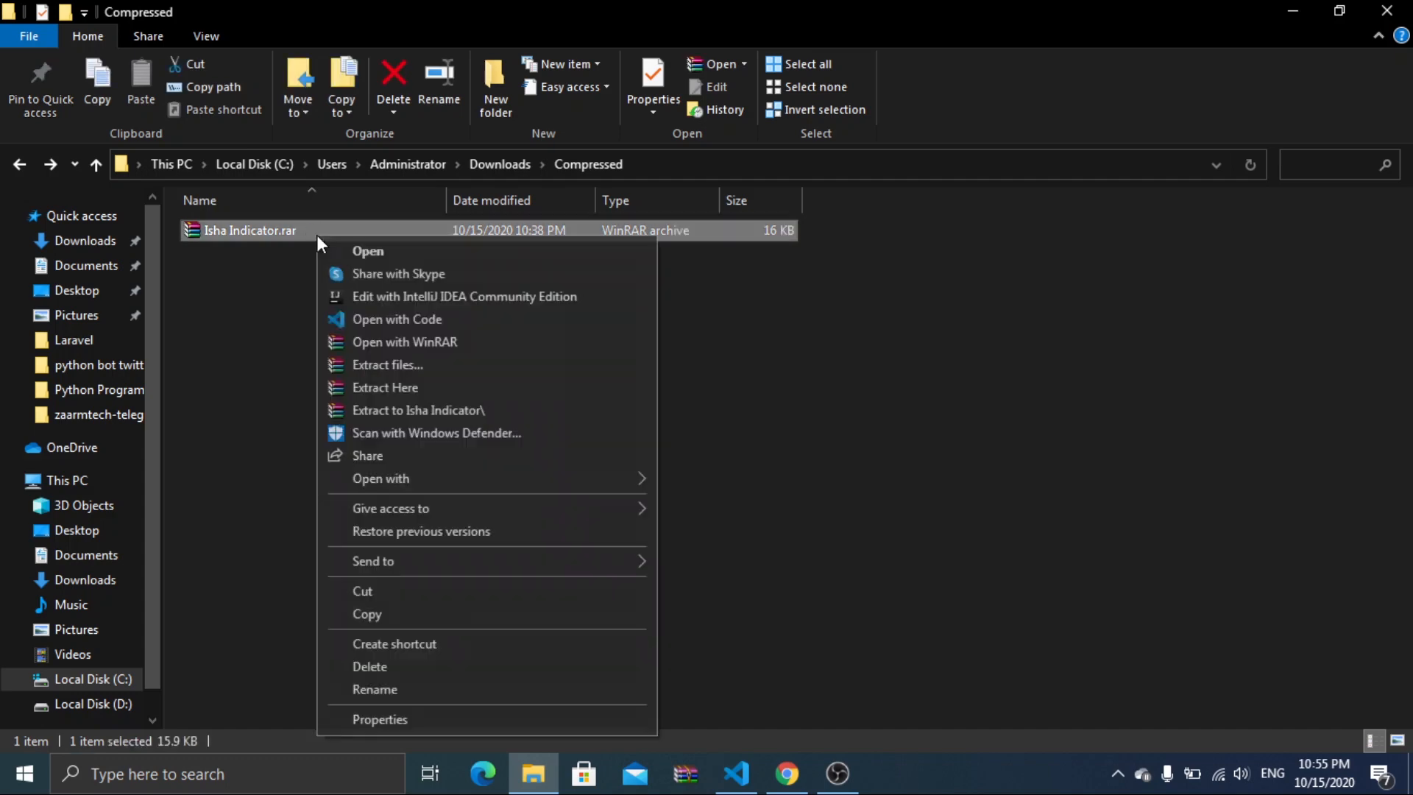
pyautogui.click(419, 410)
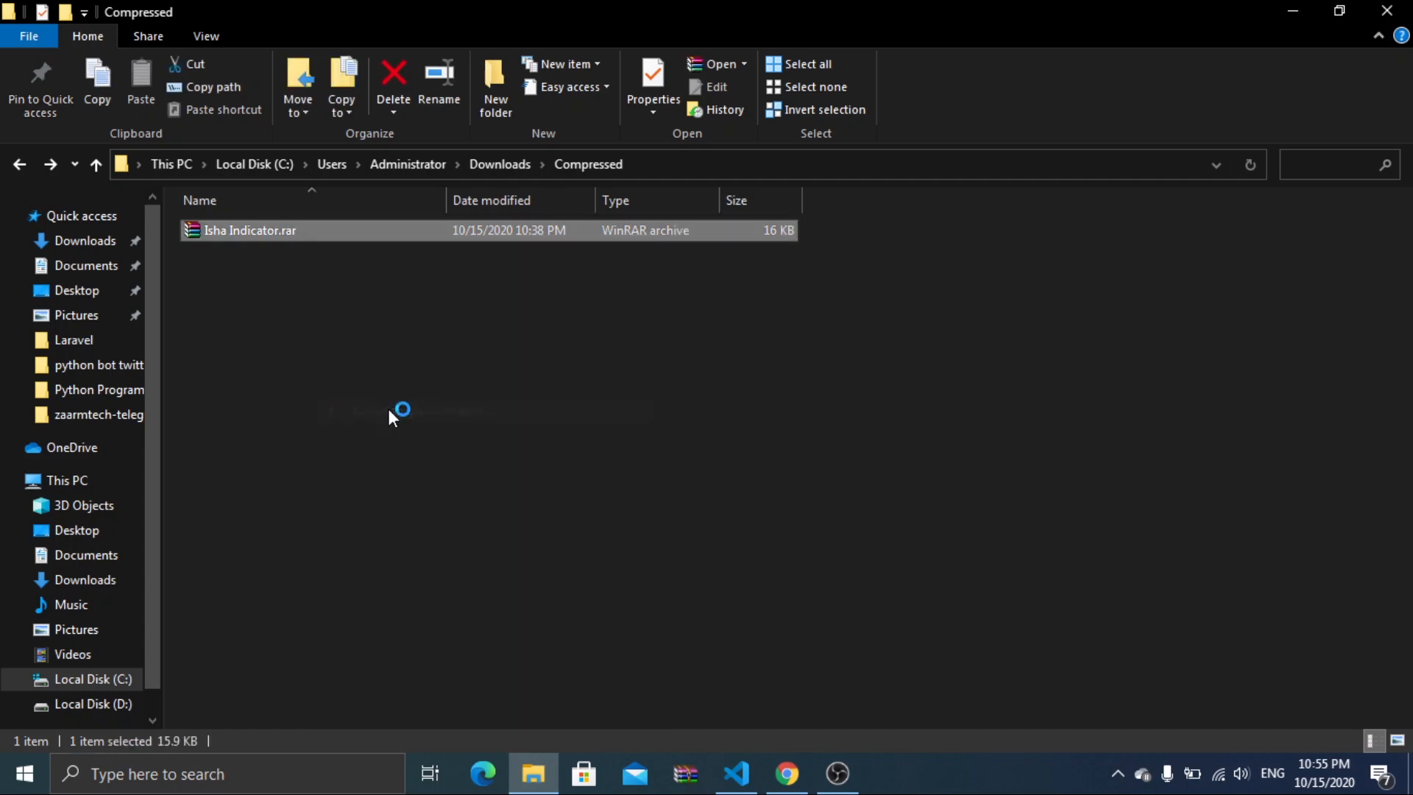
pyautogui.moveTo(577, 447)
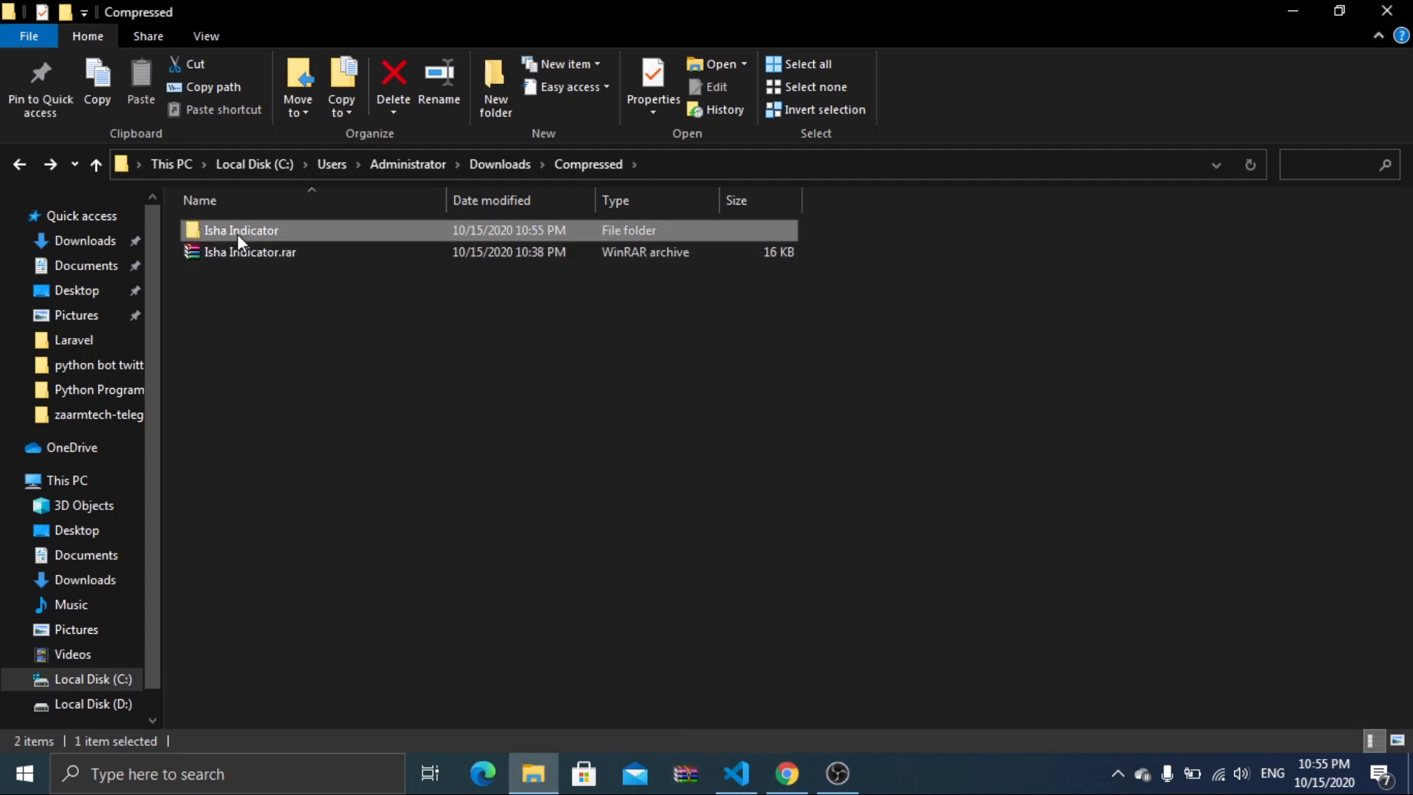
# Copy Isha_Indicator.ex4 from the nested Isha Indicator folders and bring up MetaTrader 4.
pyautogui.doubleClick(240, 229)
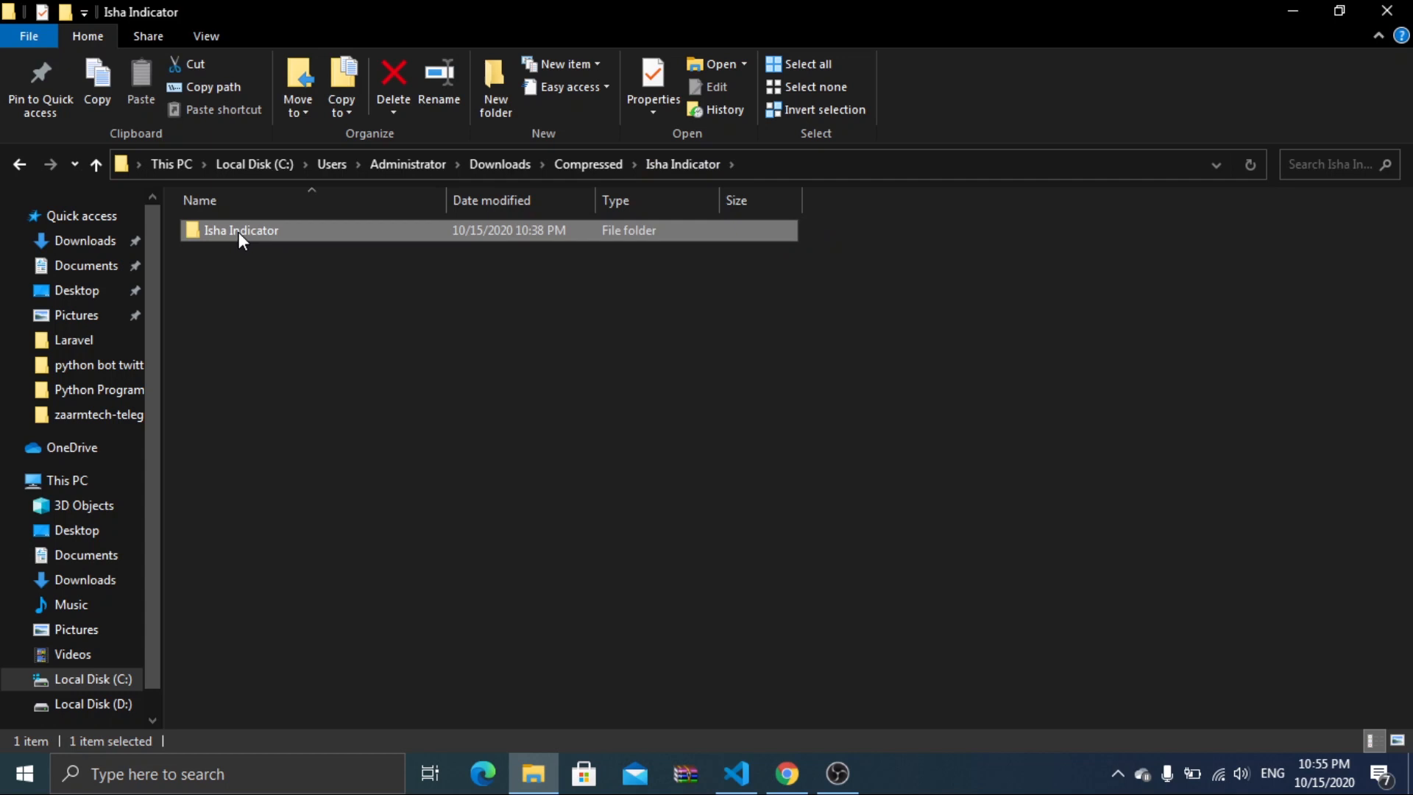
pyautogui.doubleClick(241, 230)
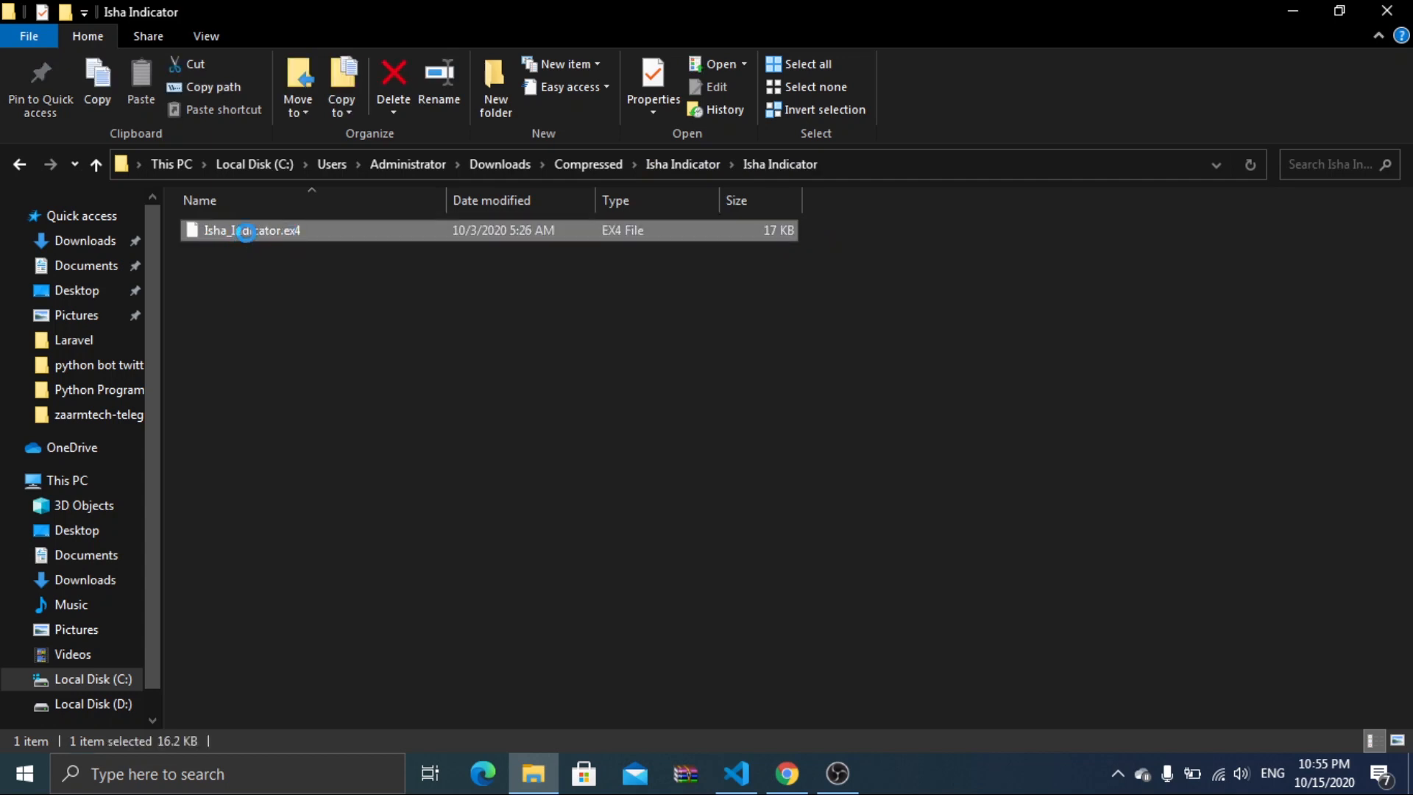
pyautogui.rightClick(253, 230)
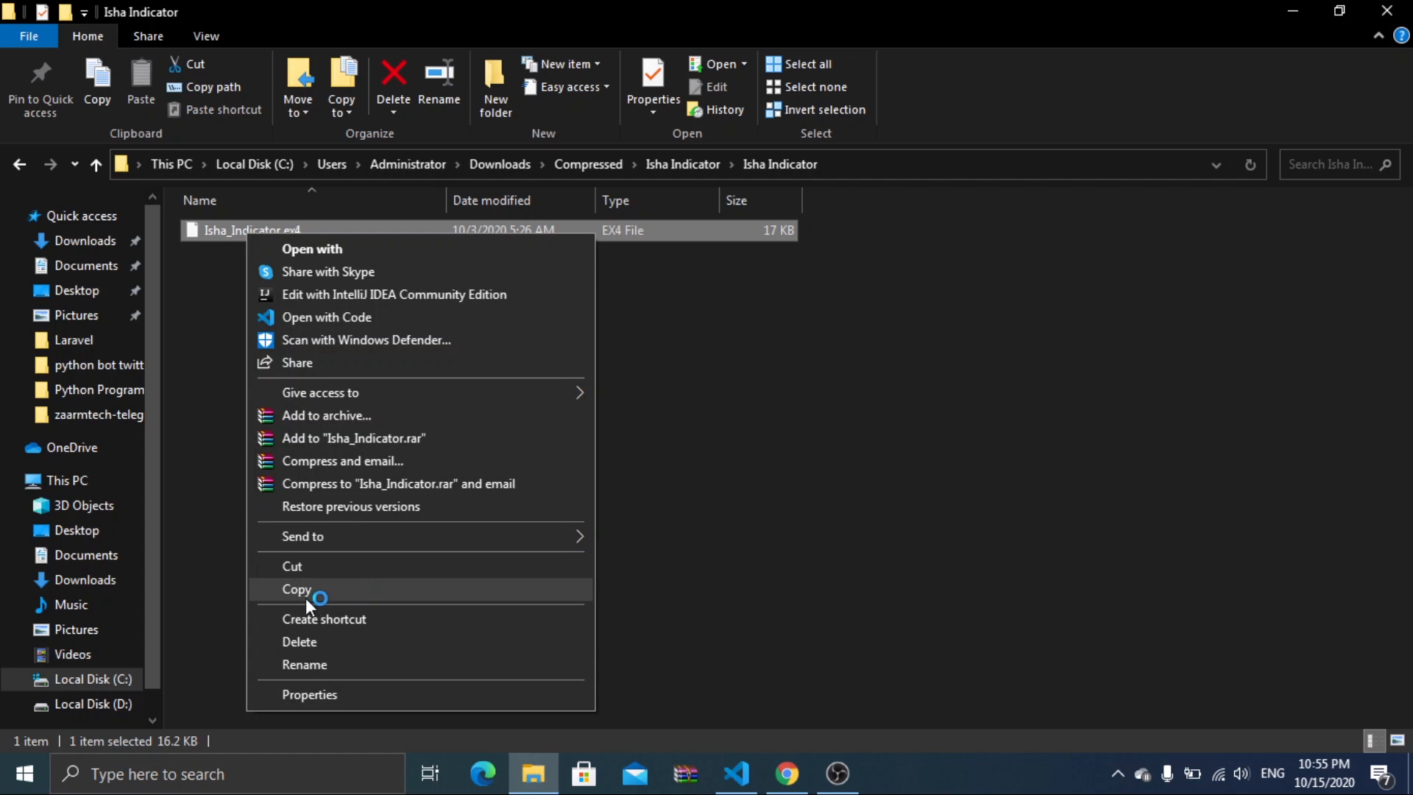
pyautogui.click(297, 589)
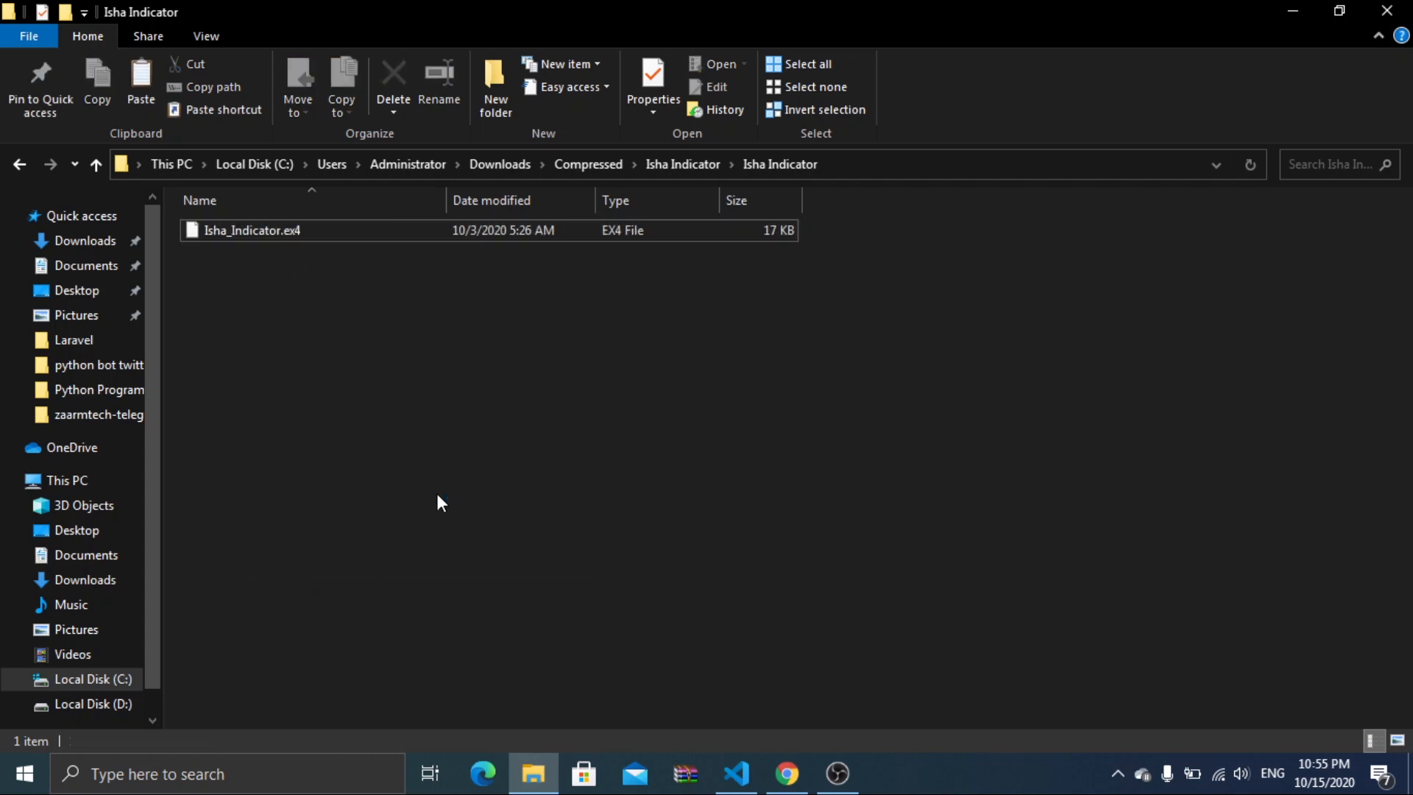
pyautogui.click(23, 773)
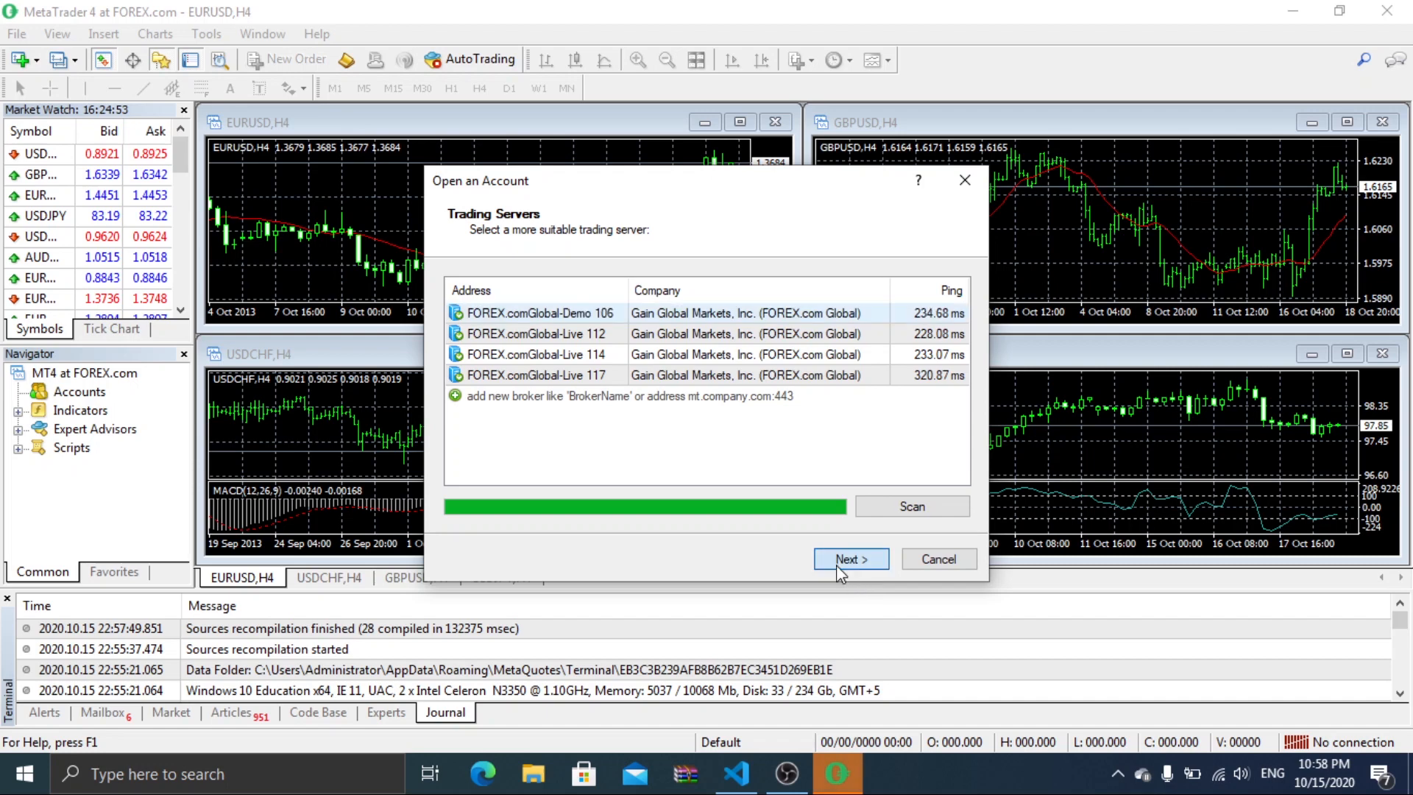
# Step past the trading-server page of Open an Account, then cancel the account wizard.
pyautogui.click(847, 558)
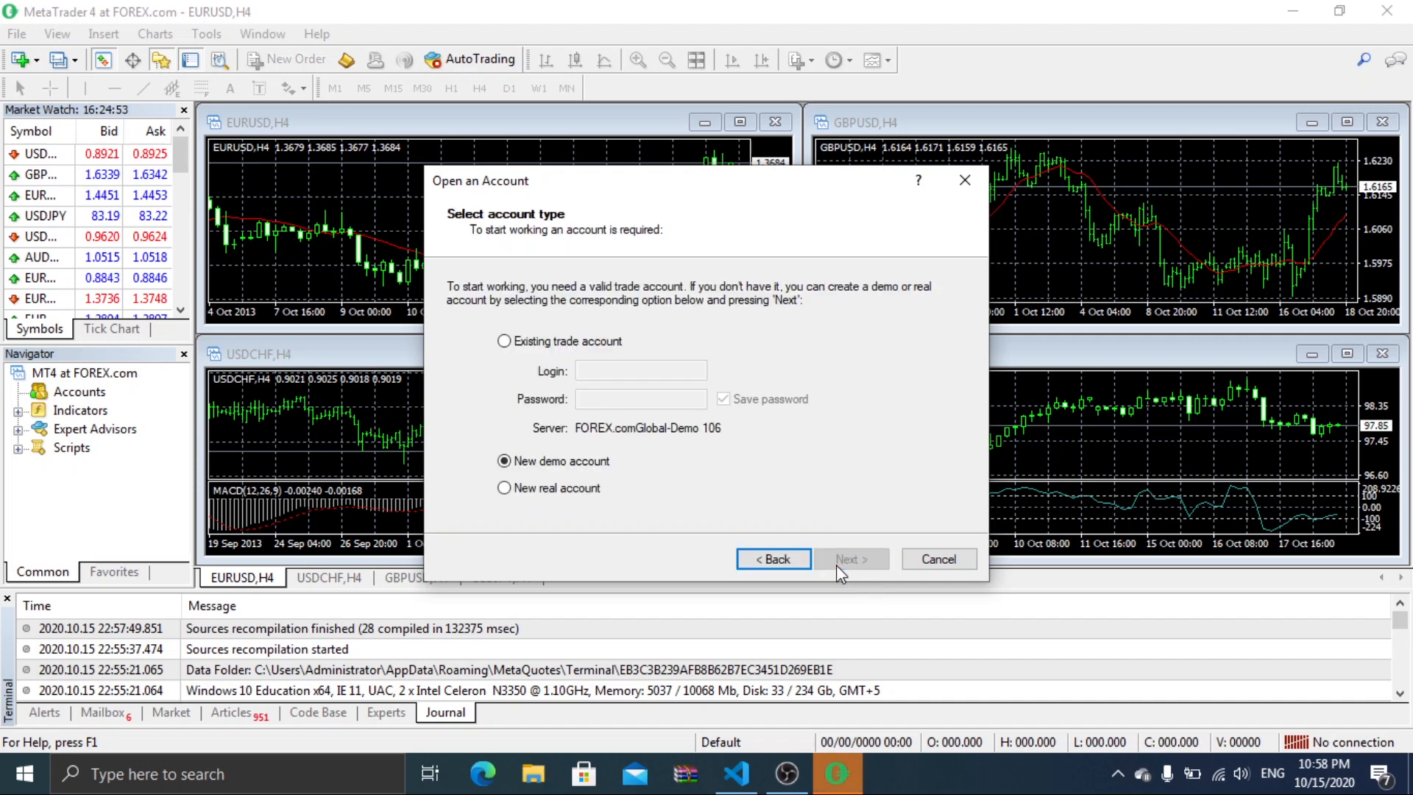
pyautogui.click(851, 558)
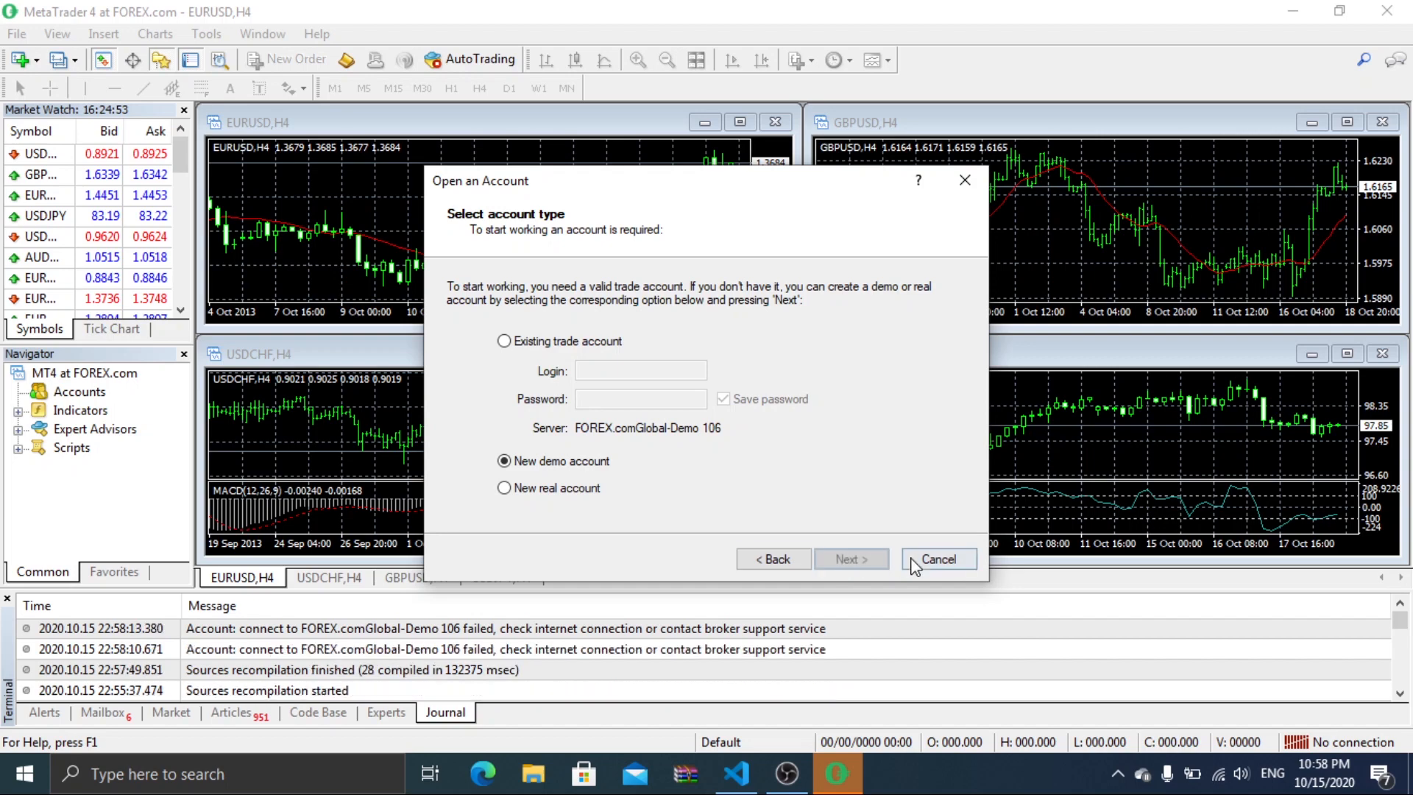
pyautogui.click(937, 558)
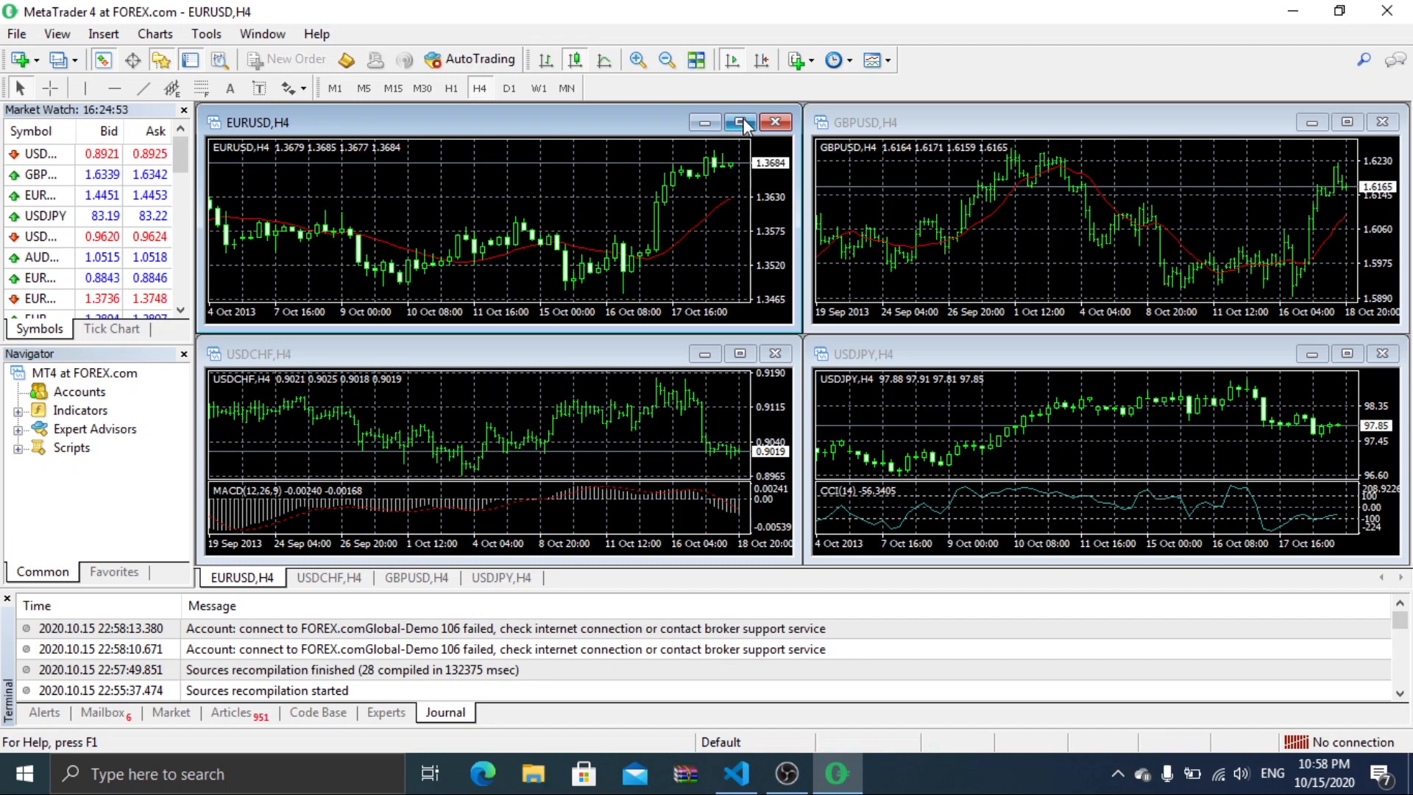
# Maximize the EURUSD,H4 chart window to fill the workspace and bring up the File menu.
pyautogui.click(738, 121)
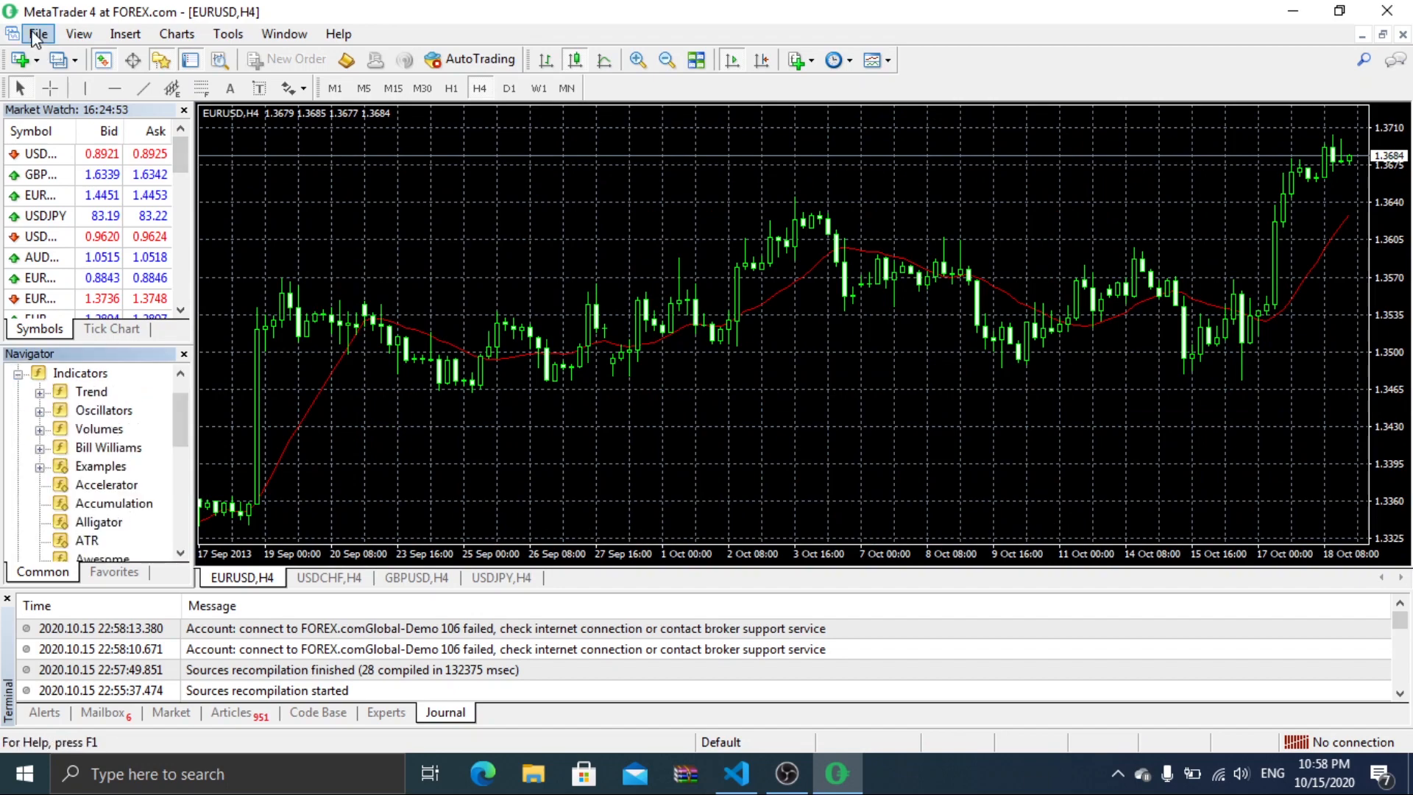
pyautogui.click(38, 33)
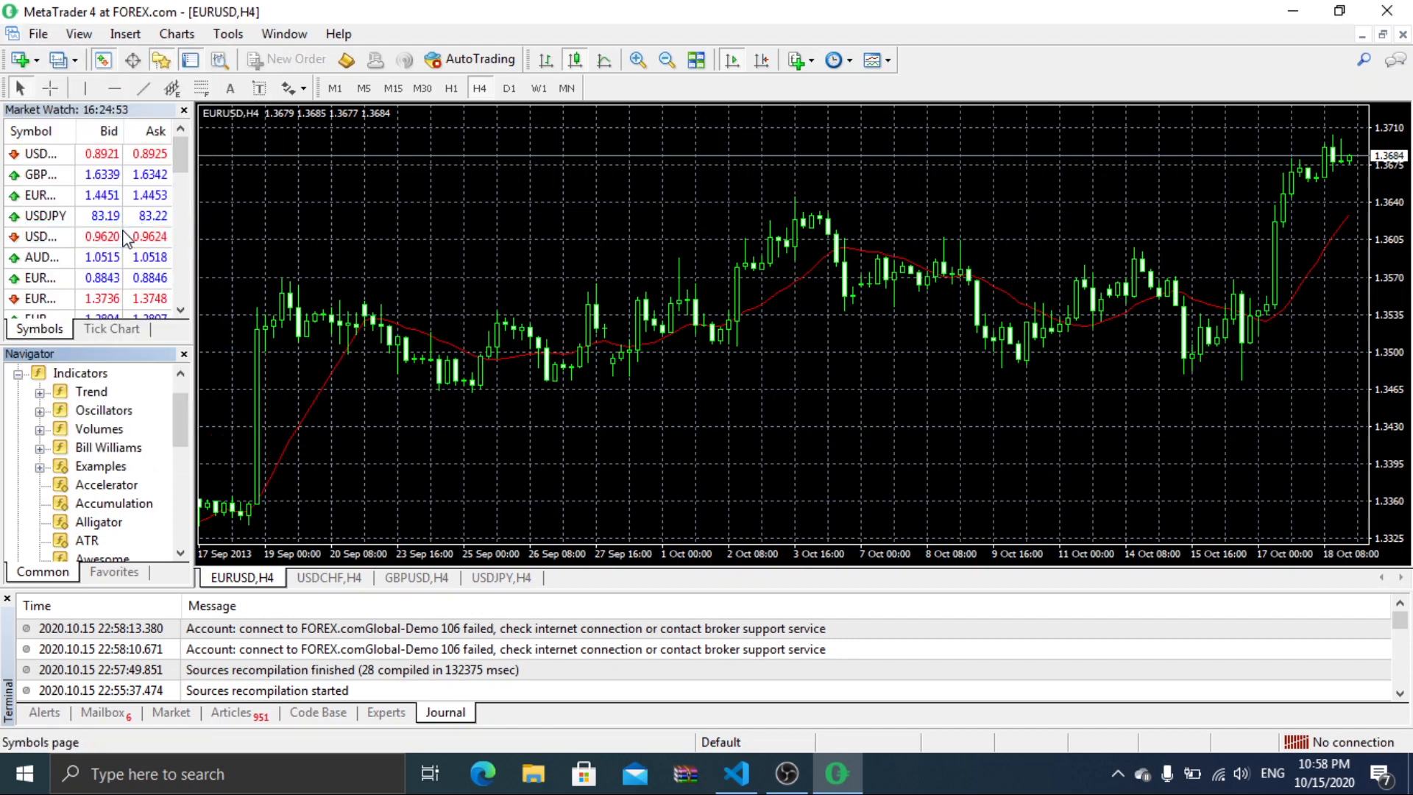
# From the terminal's data folder, go into MQL4\Indicators where Isha_Indicator.ex4 is listed.
pyautogui.click(533, 774)
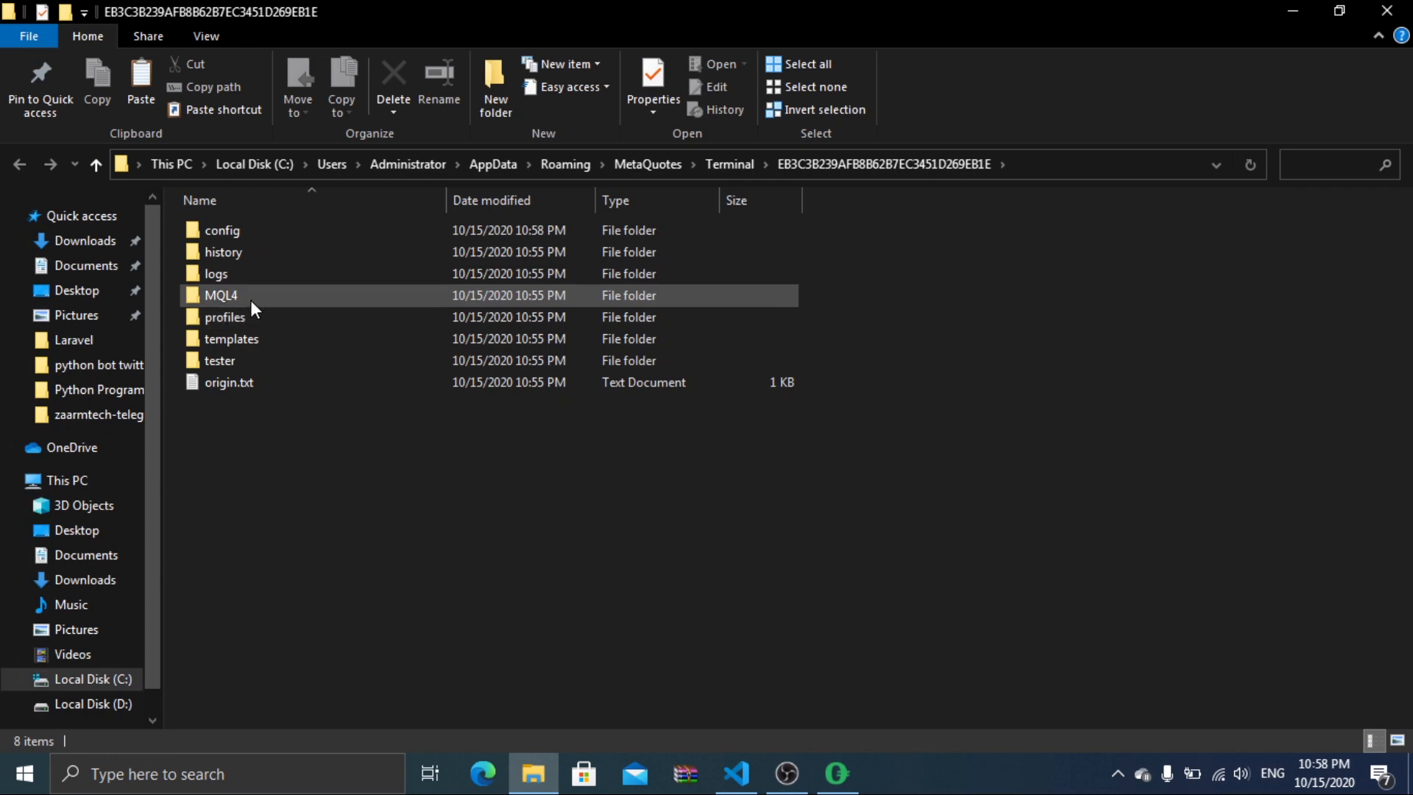
pyautogui.doubleClick(221, 294)
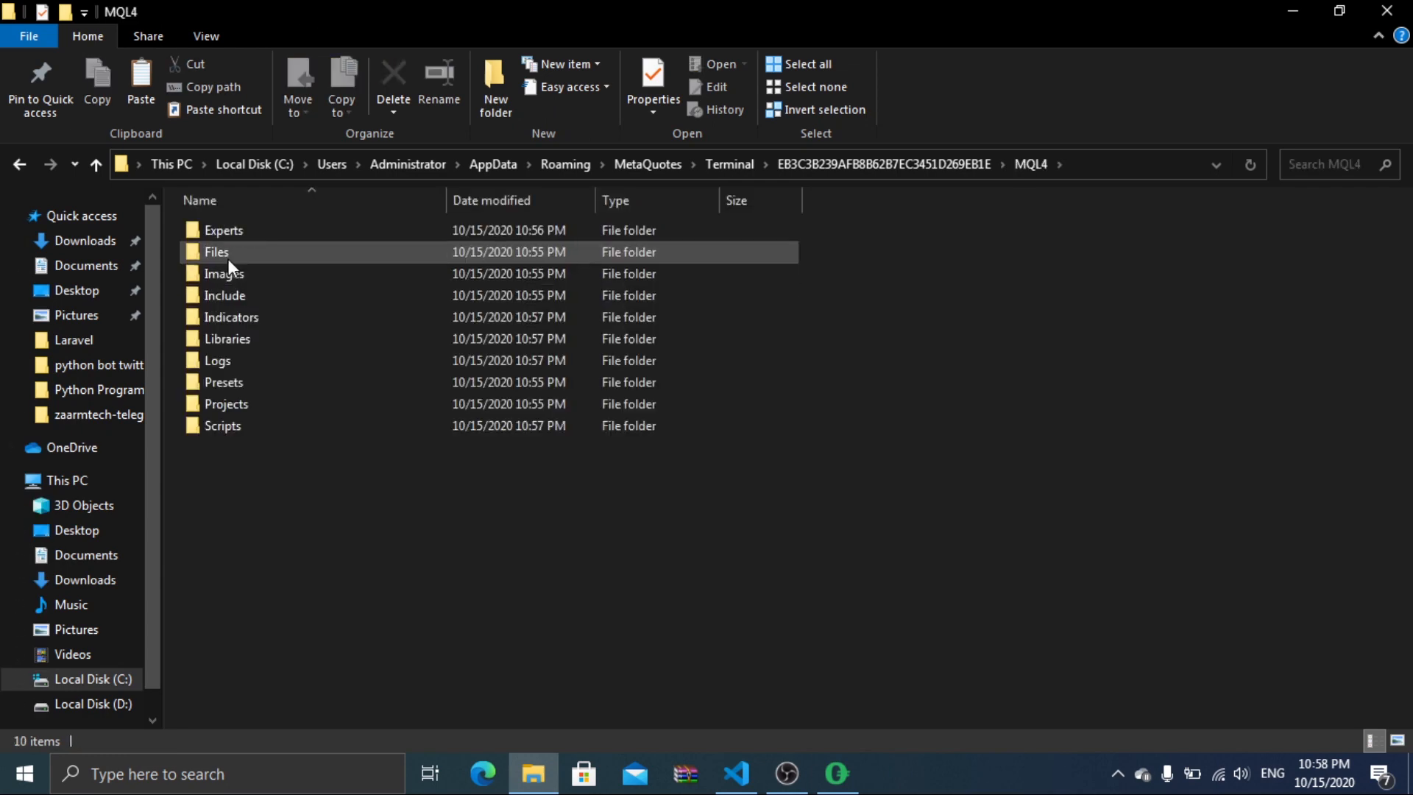
pyautogui.doubleClick(230, 317)
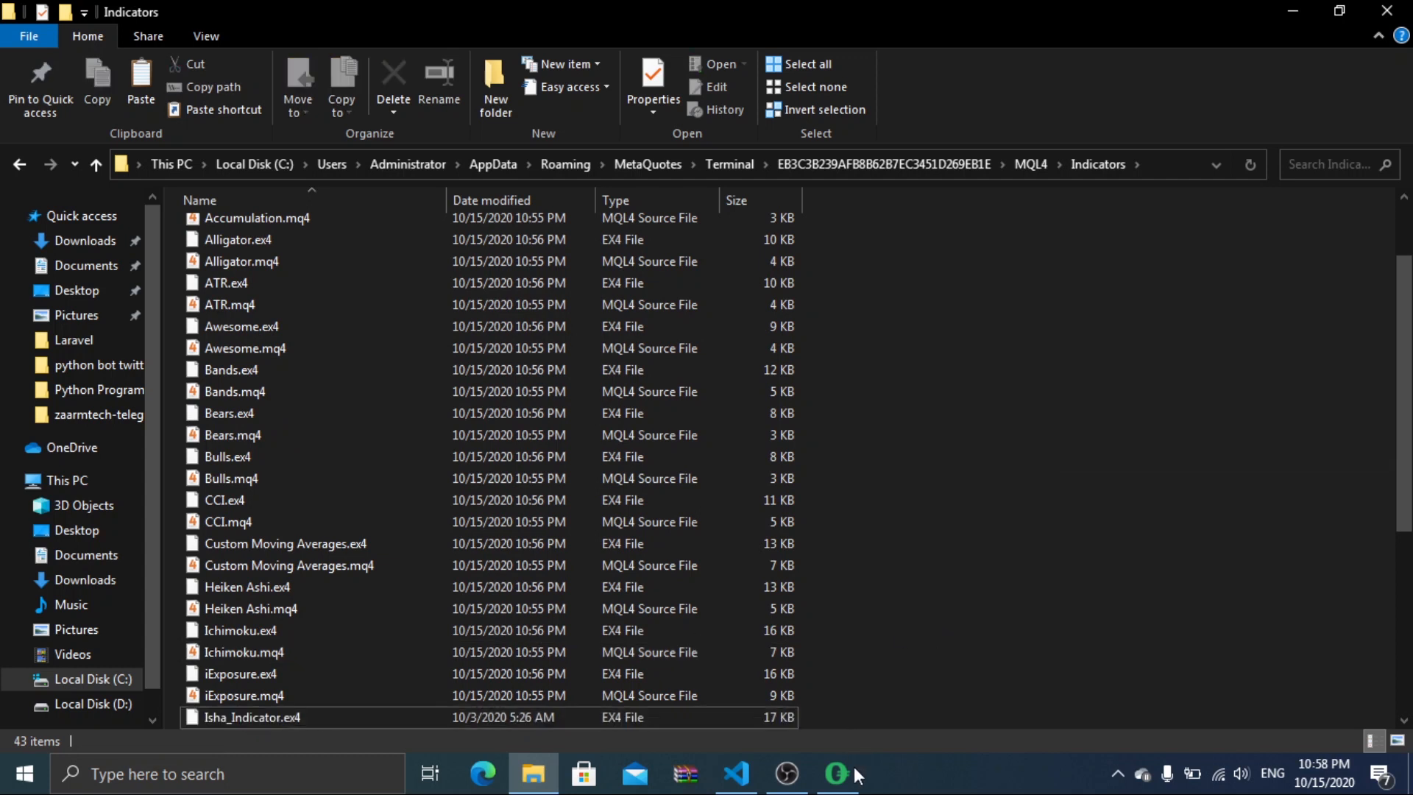
# Back in MetaTrader 4, refresh the Navigator indicators and select the Isha_Indicator custom indicator.
pyautogui.click(835, 774)
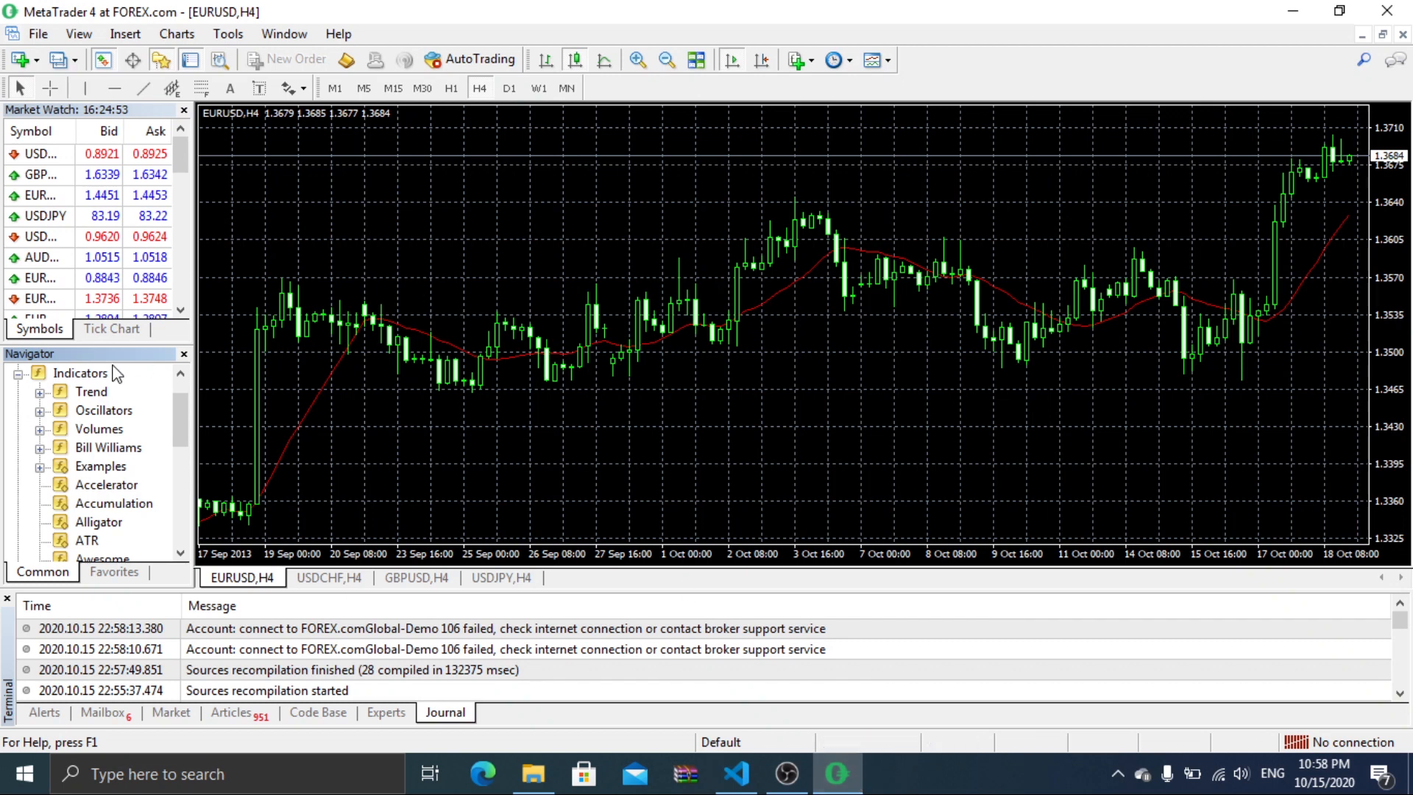
pyautogui.rightClick(80, 373)
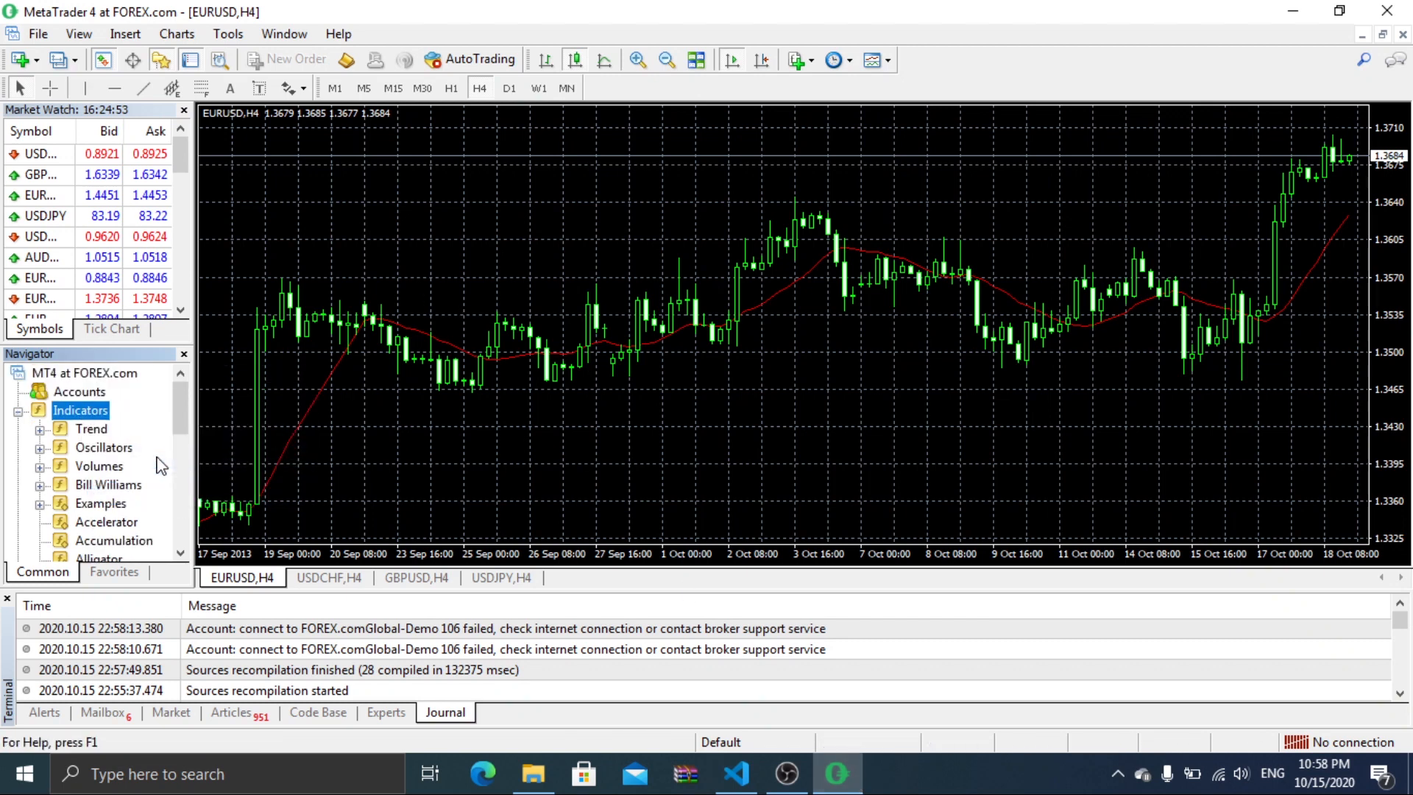
pyautogui.scroll(-3)
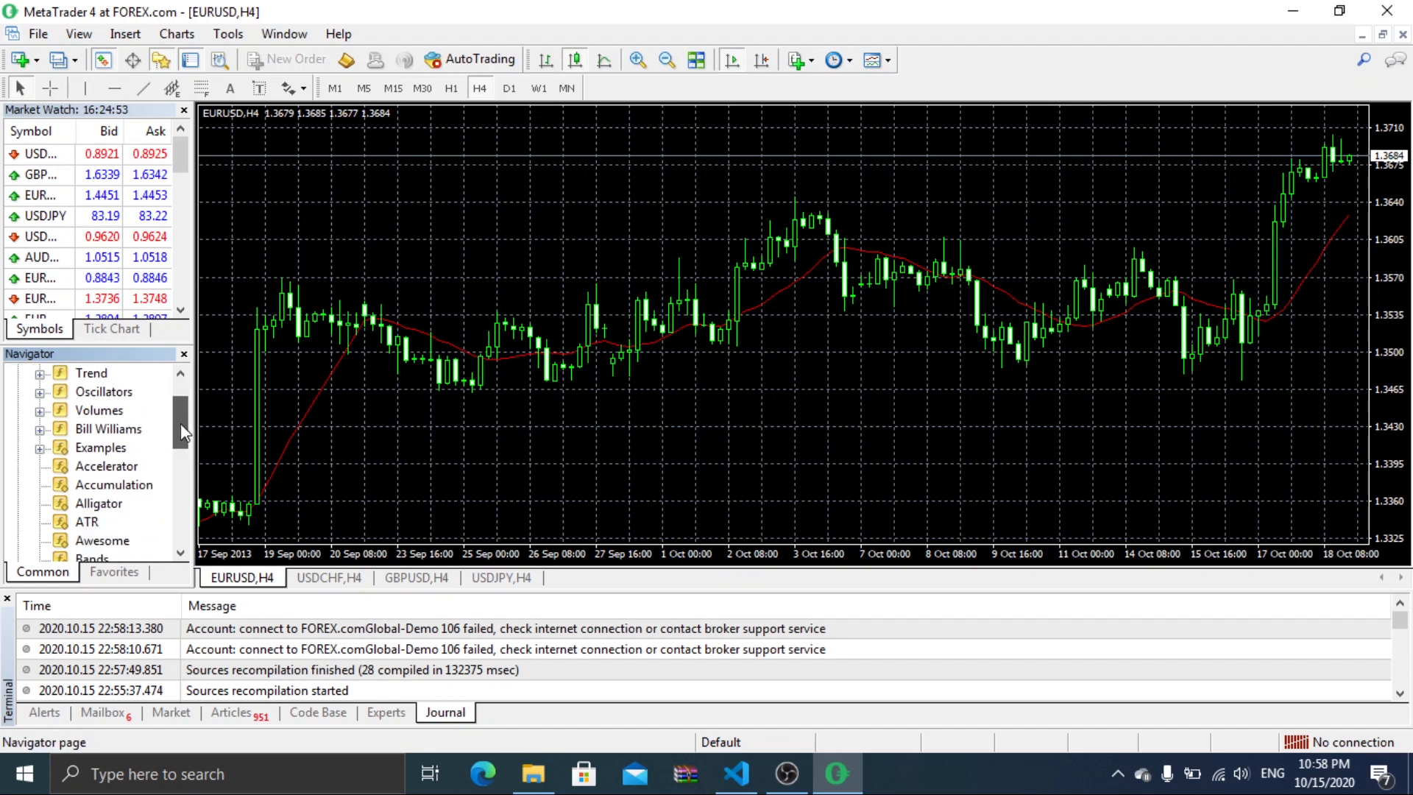
pyautogui.scroll(-3)
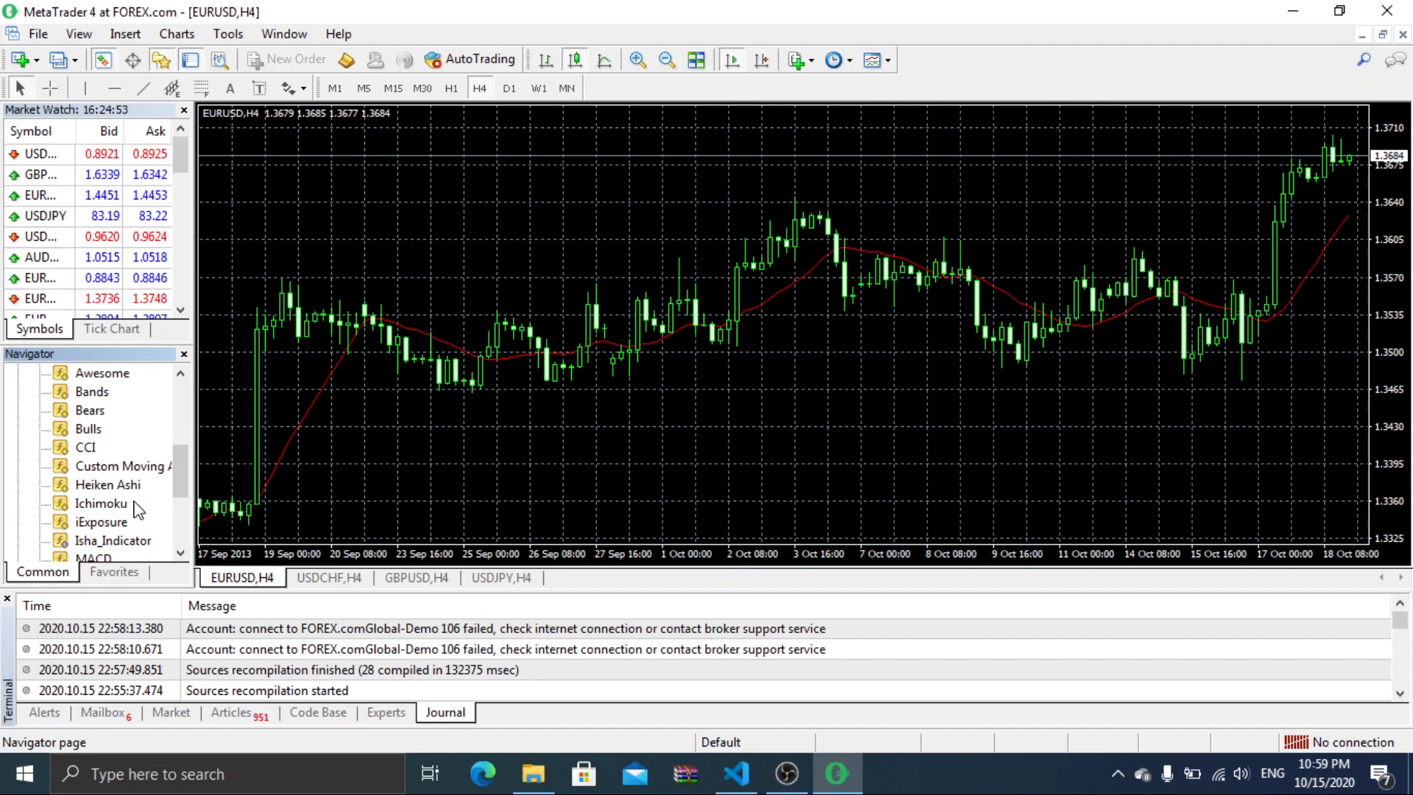
pyautogui.click(112, 539)
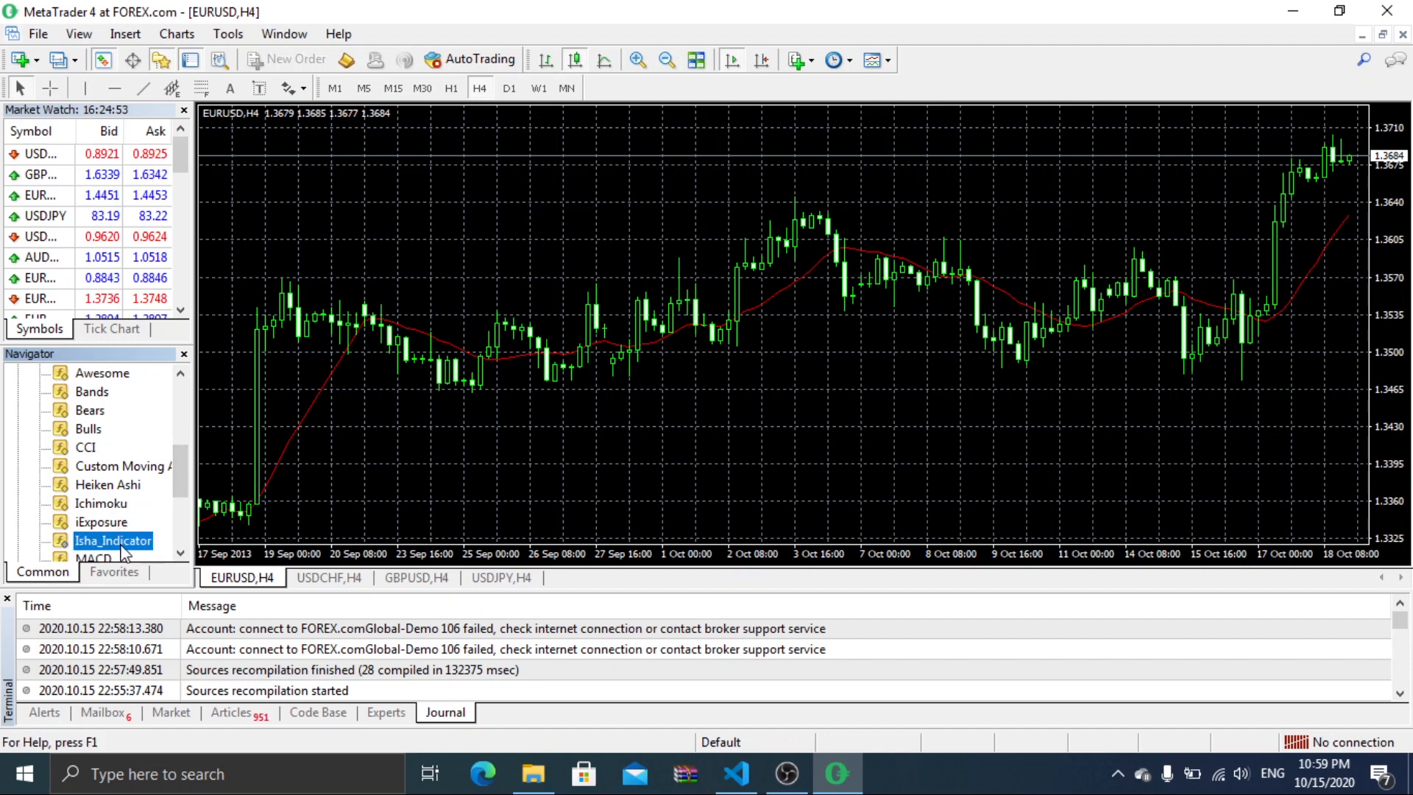
pyautogui.moveTo(346, 482)
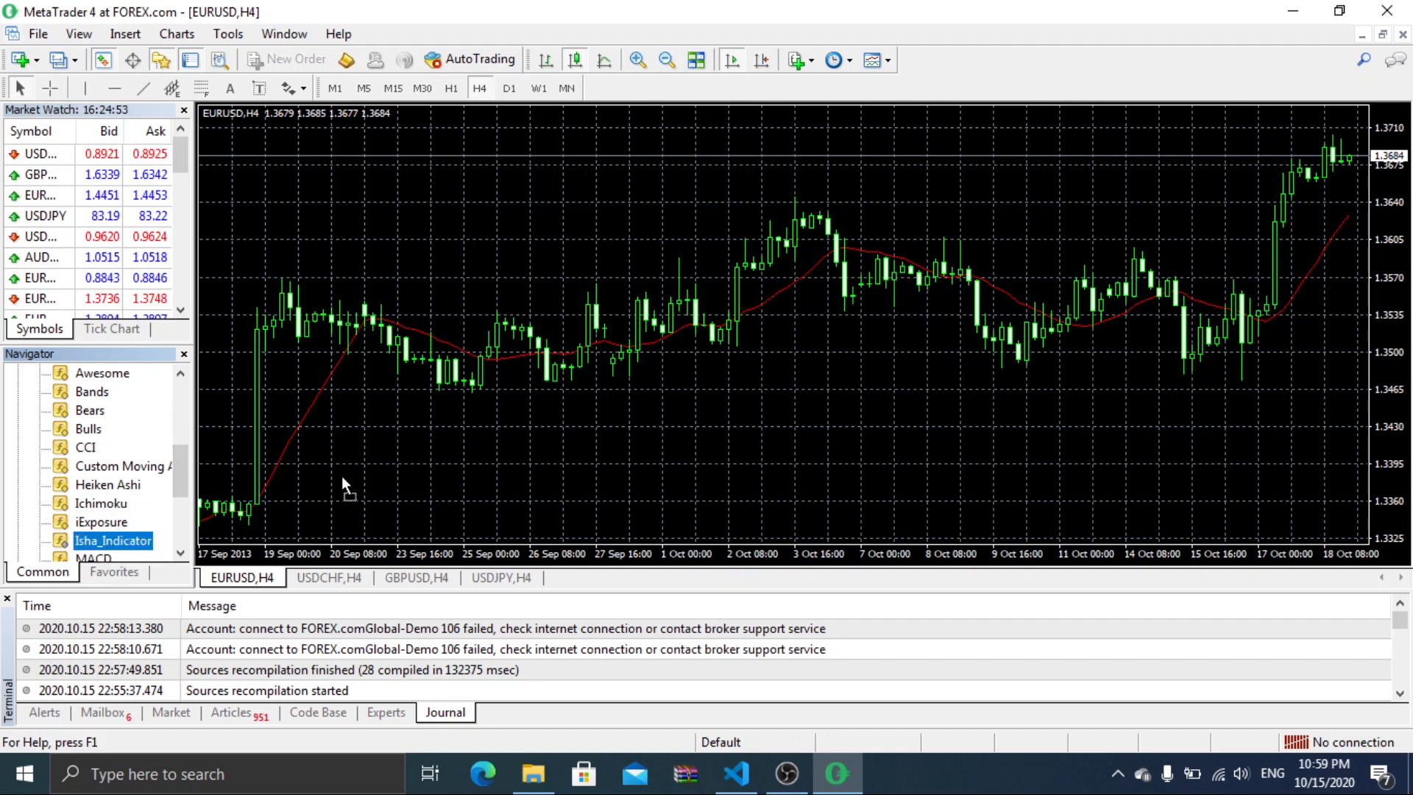
# Attach Isha_Indicator from the Navigator with its default inputs so BUY/SELL arrows plot.
pyautogui.doubleClick(113, 540)
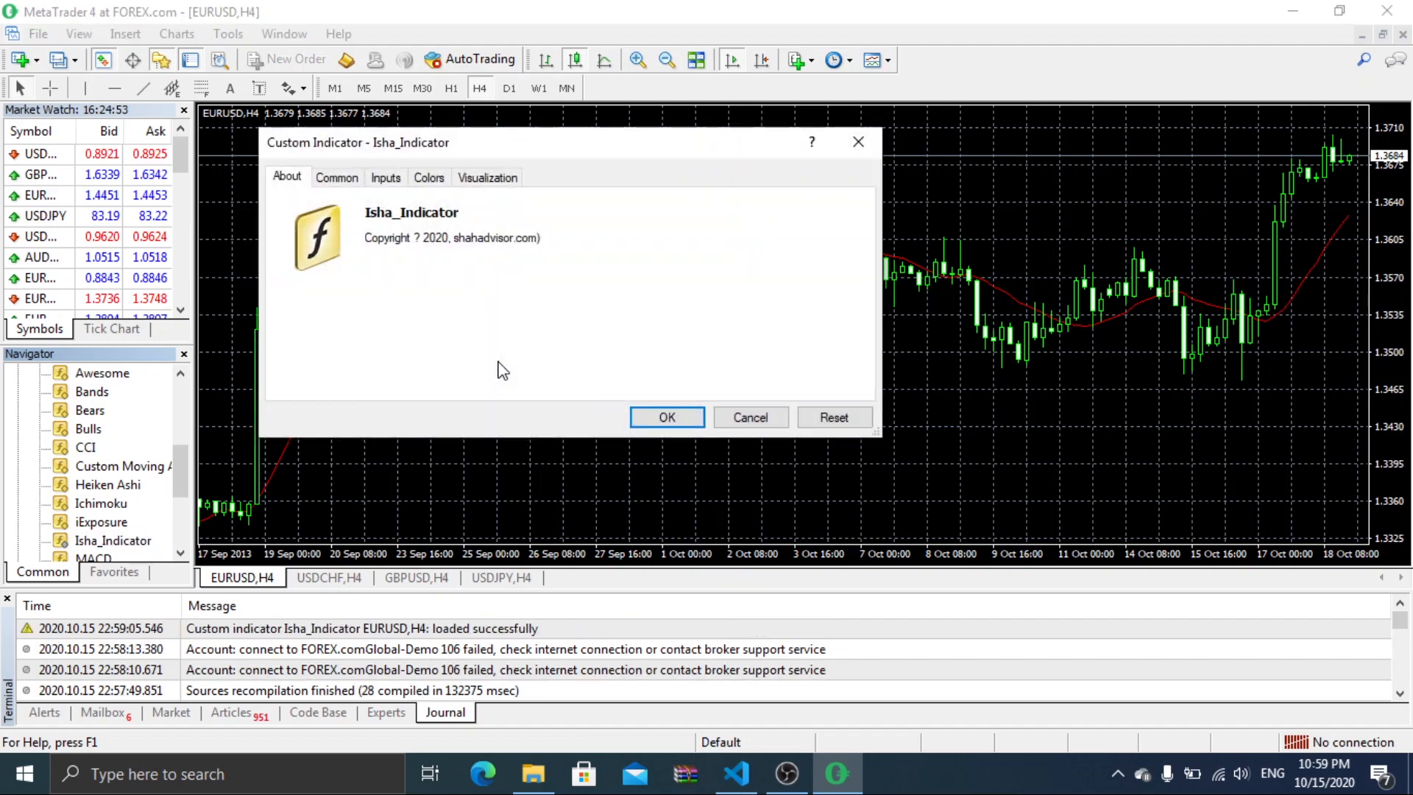
pyautogui.moveTo(349, 196)
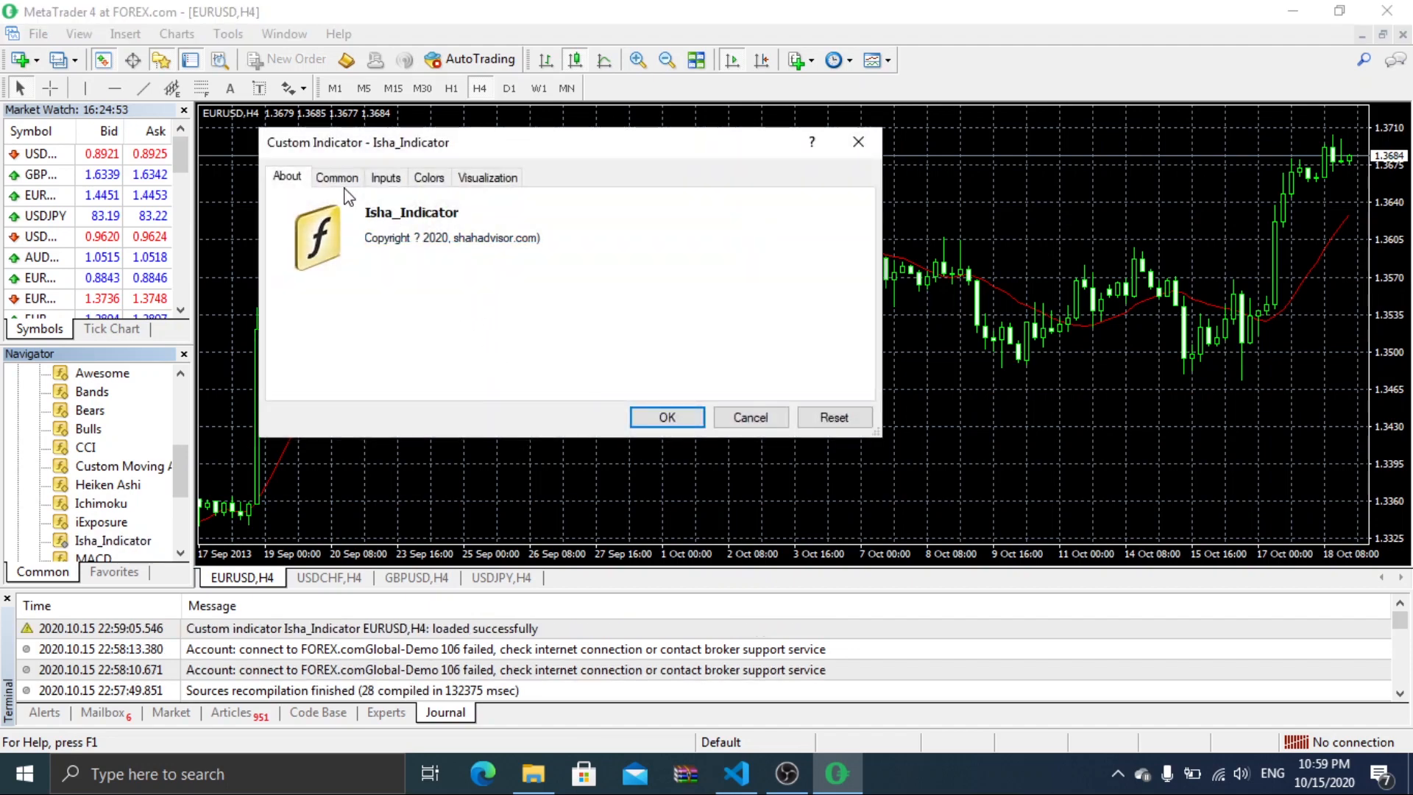
pyautogui.click(385, 176)
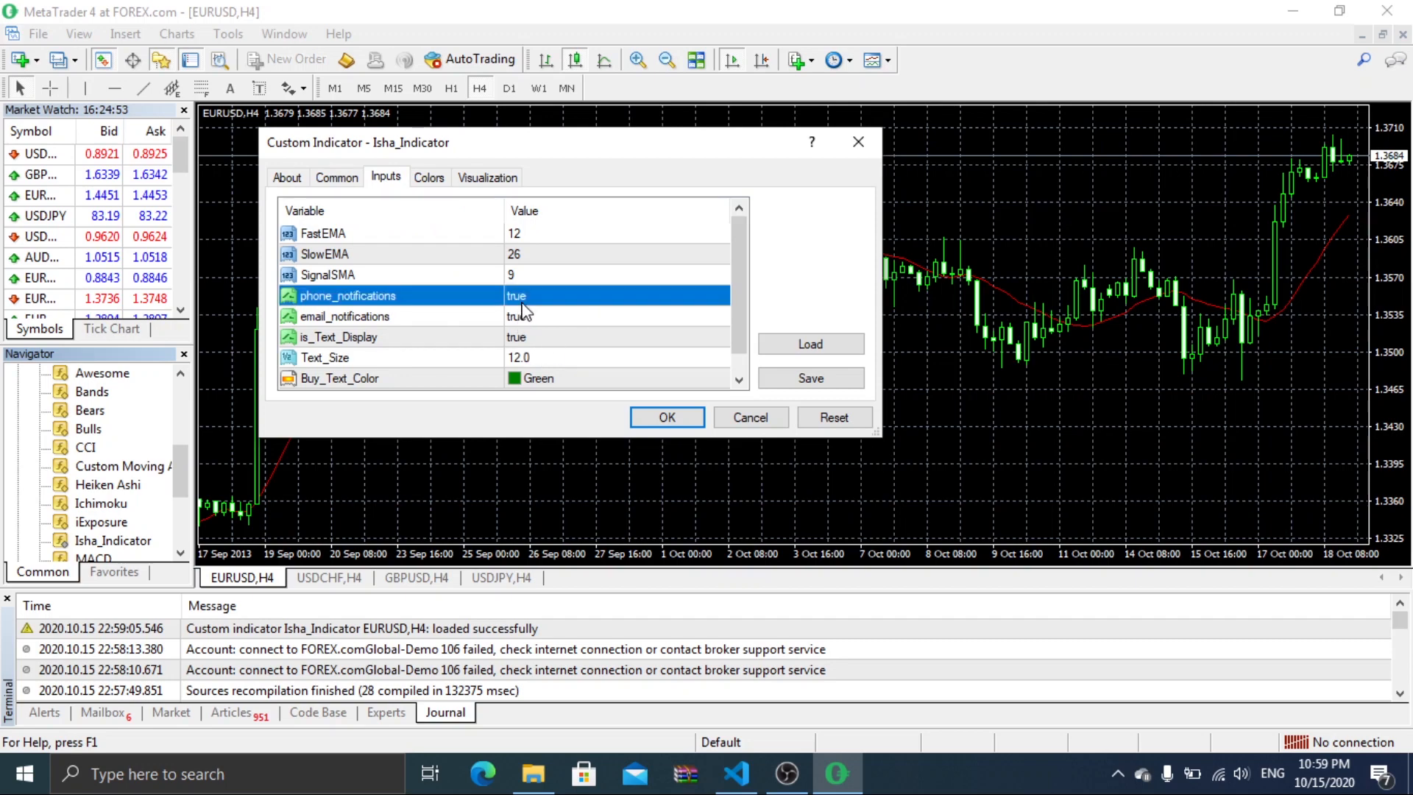
pyautogui.moveTo(667, 417)
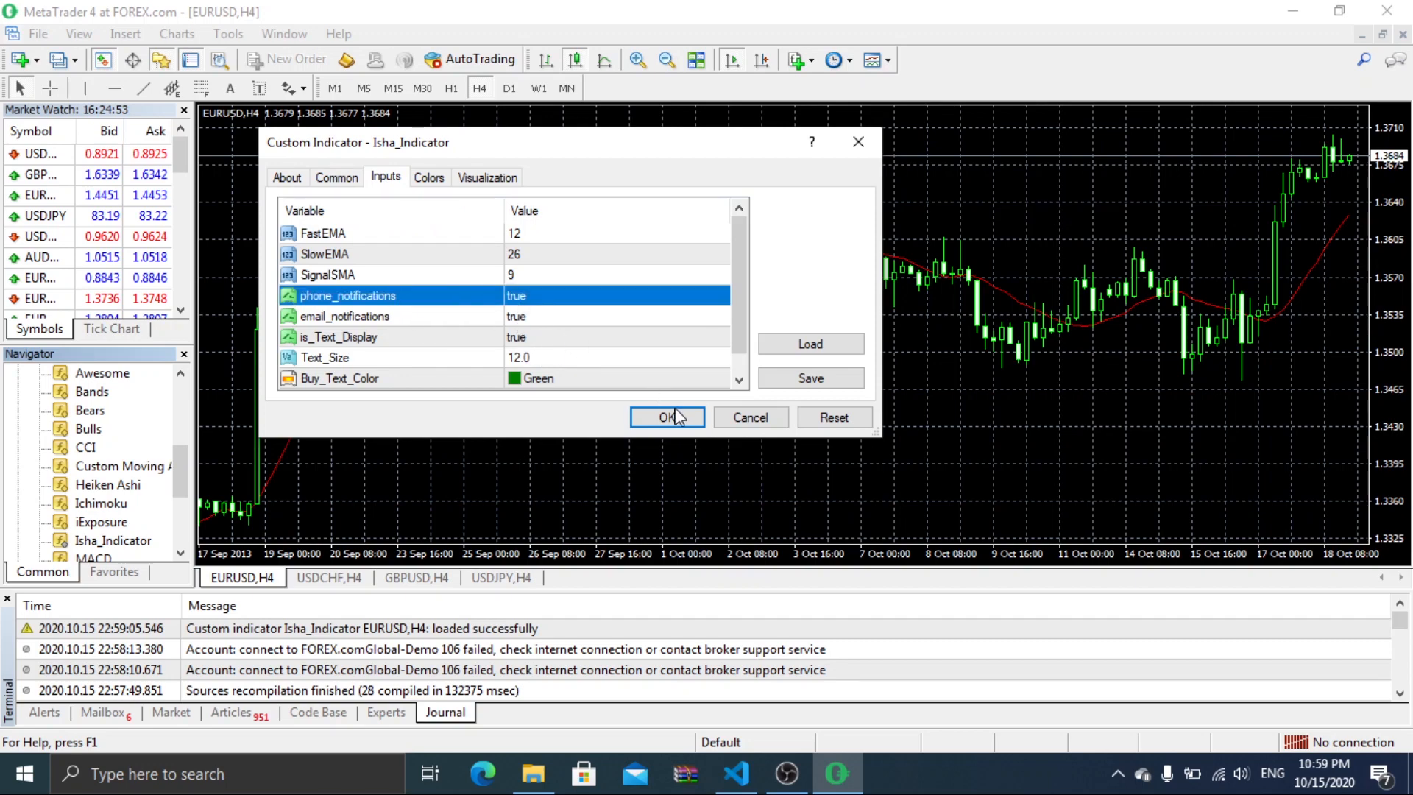
pyautogui.click(667, 417)
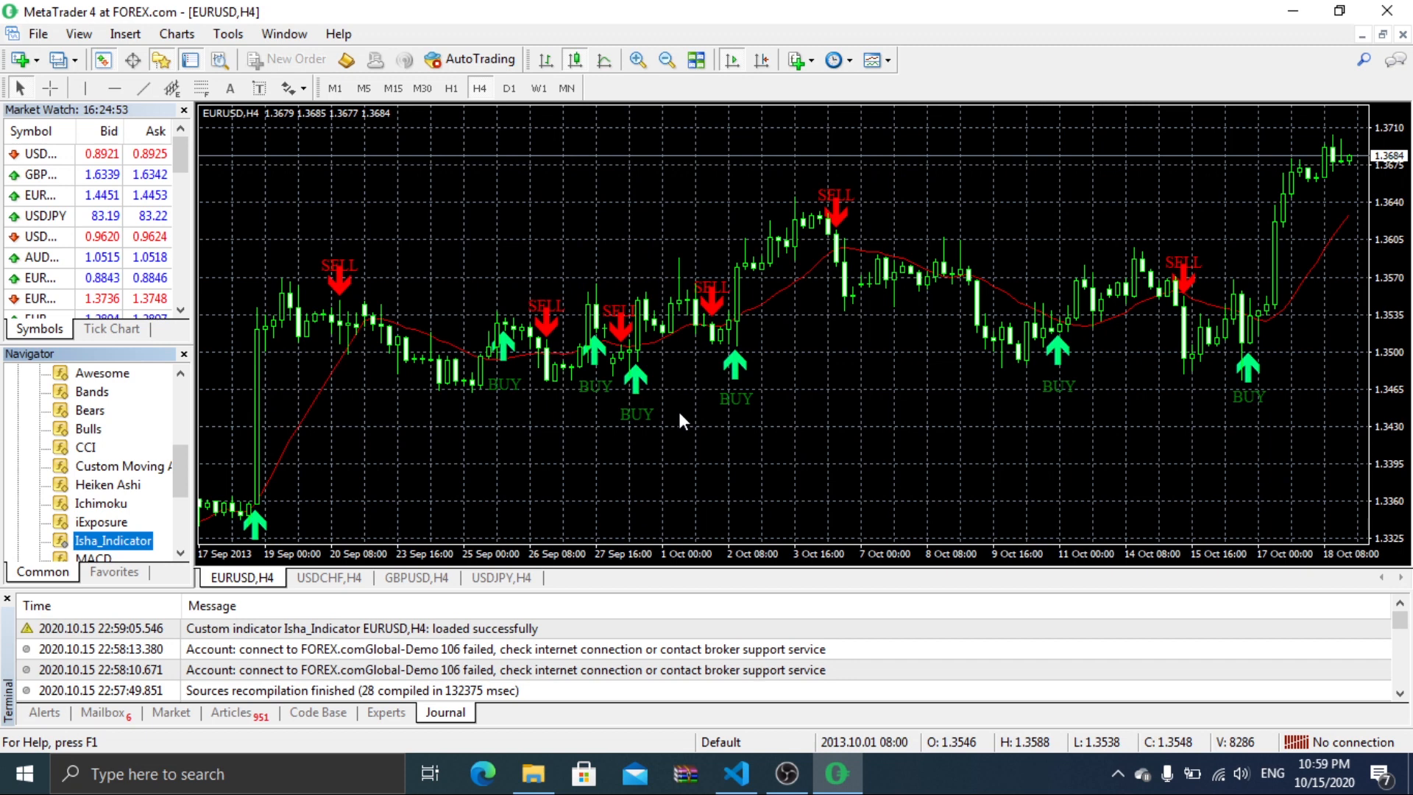
pyautogui.moveTo(1143, 326)
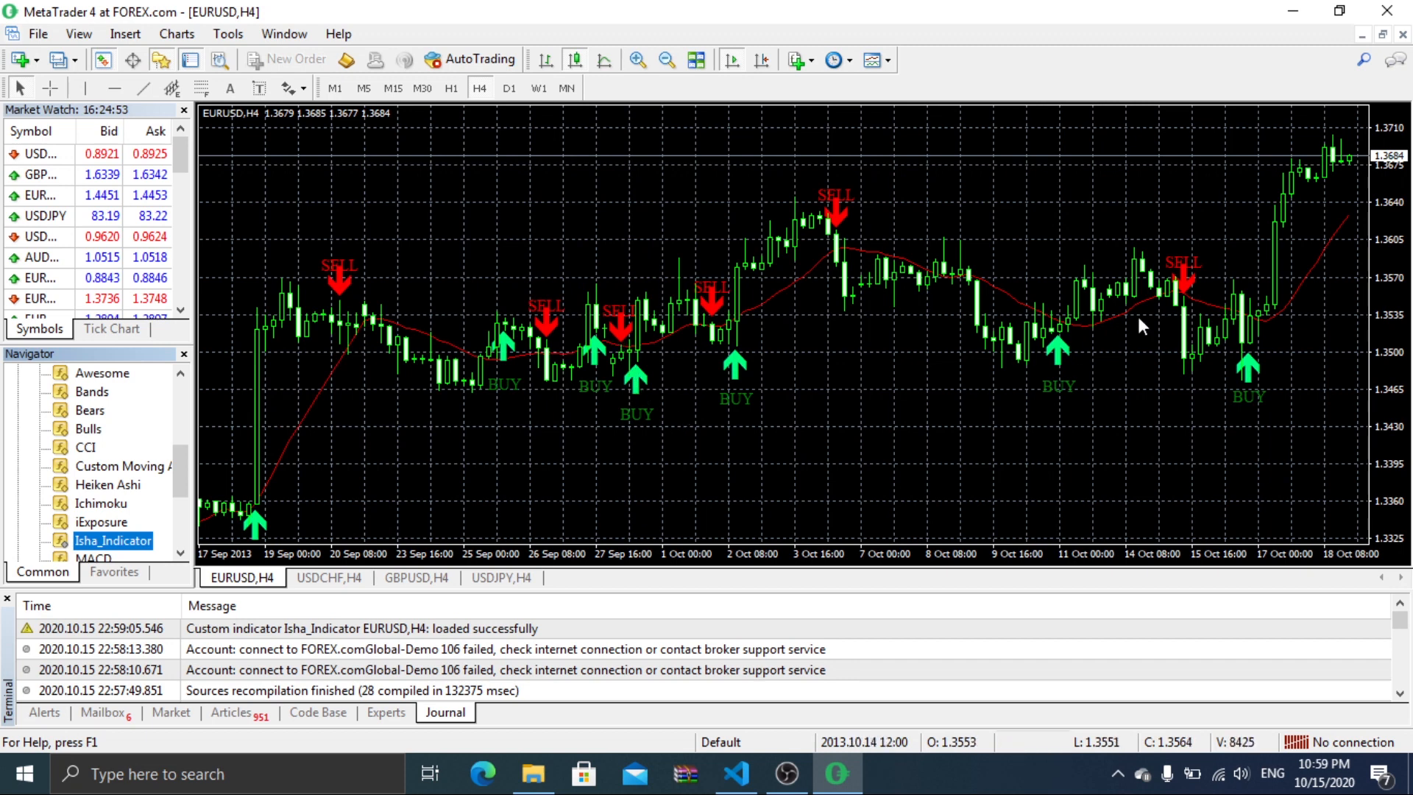
pyautogui.moveTo(1248, 377)
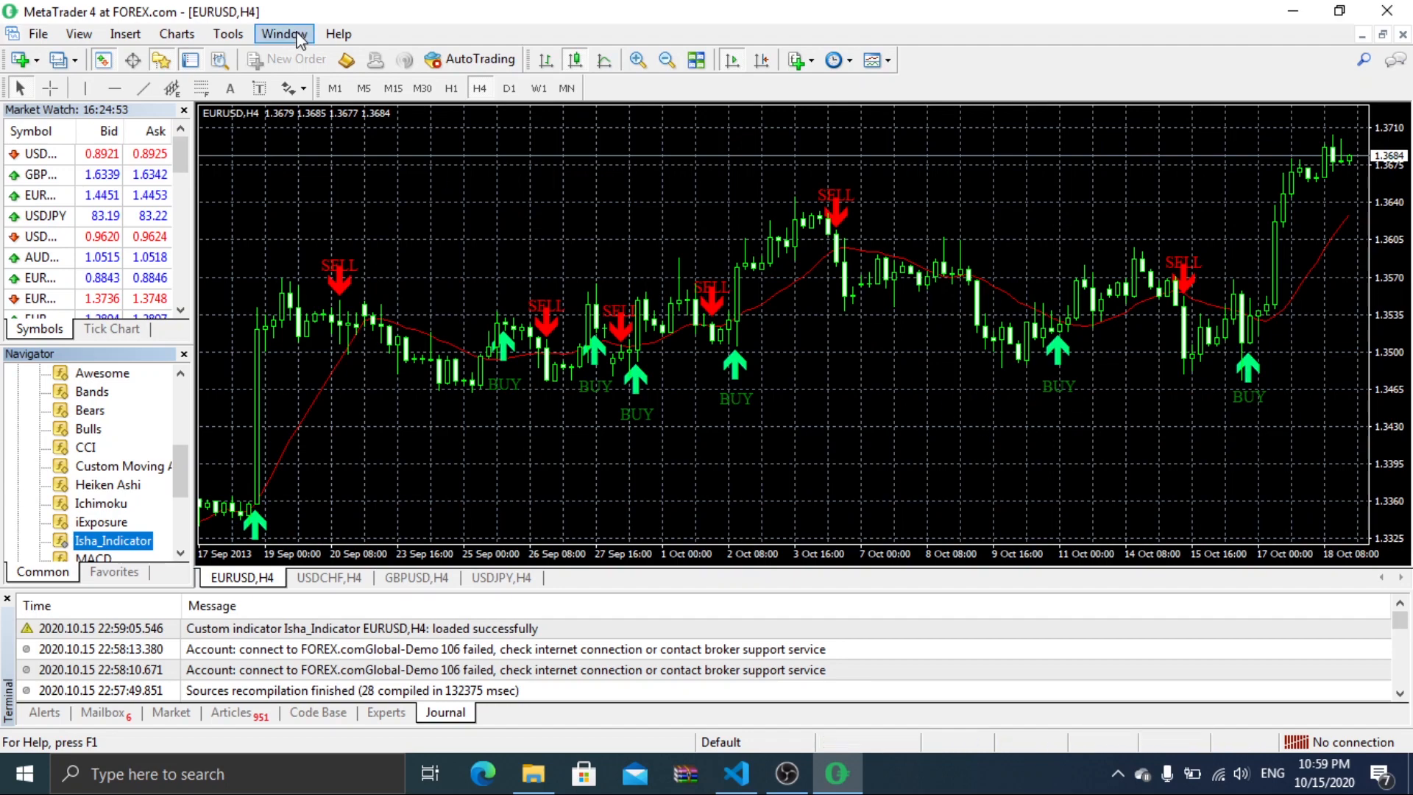
pyautogui.moveTo(227, 34)
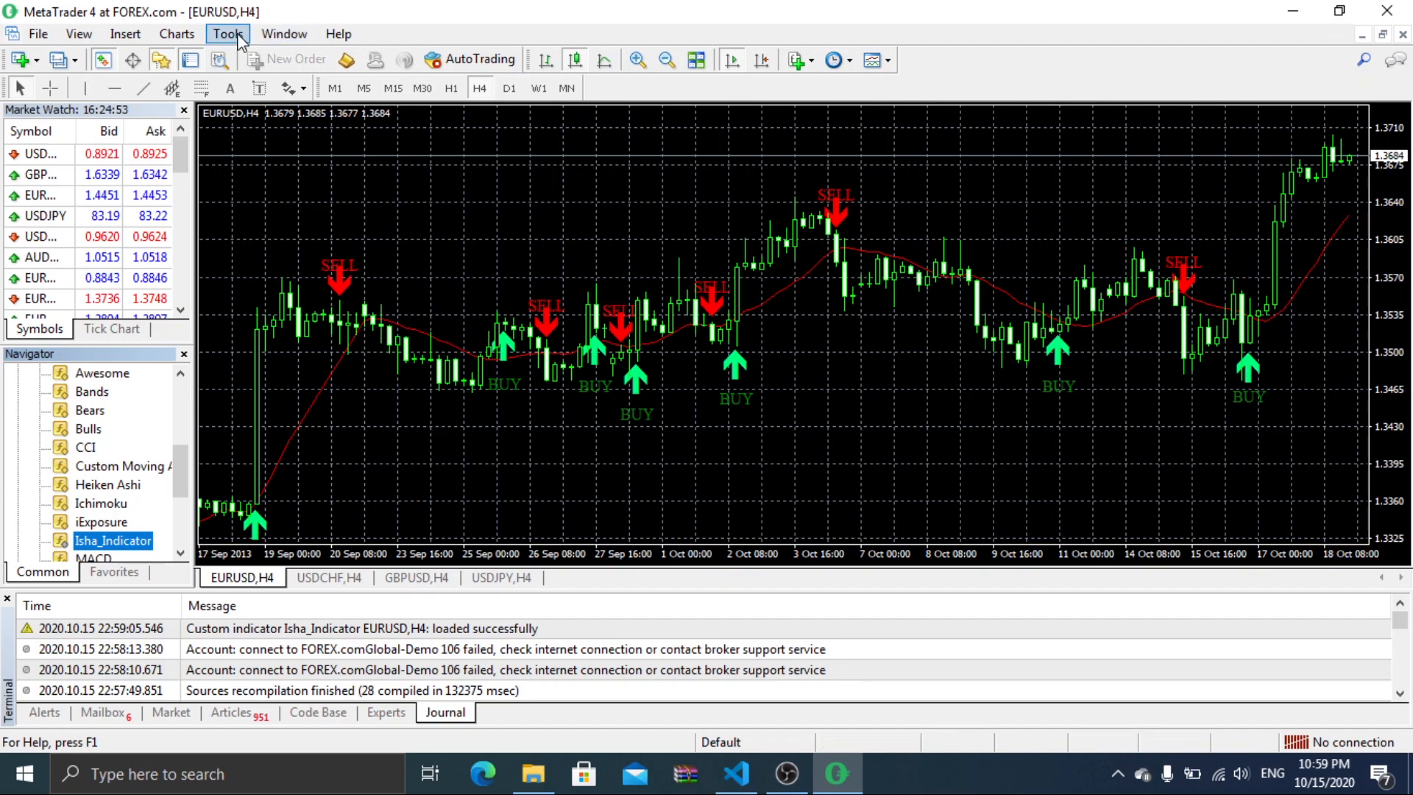
# Enable Push Notifications in Tools > Options > Notifications and send a test message.
pyautogui.click(228, 33)
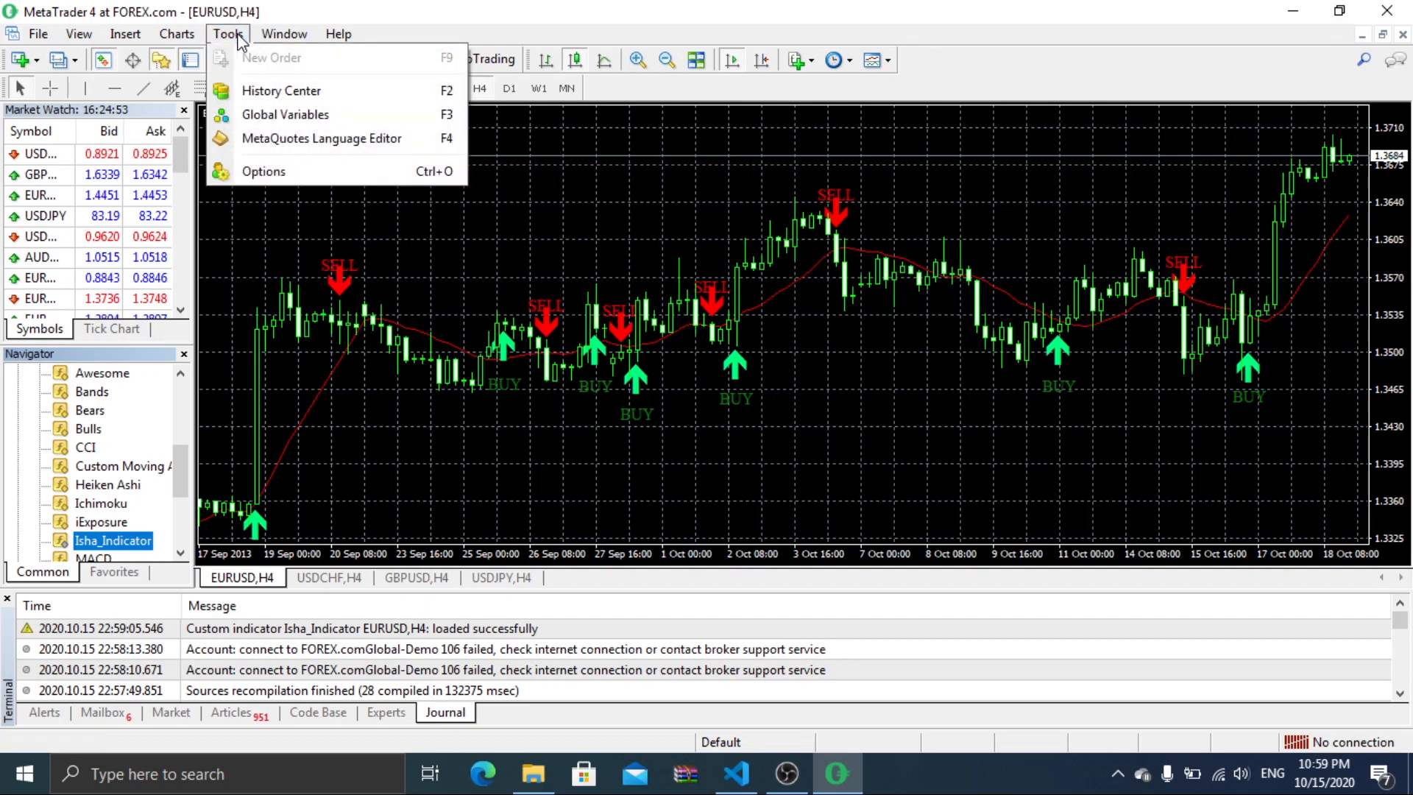
pyautogui.click(262, 172)
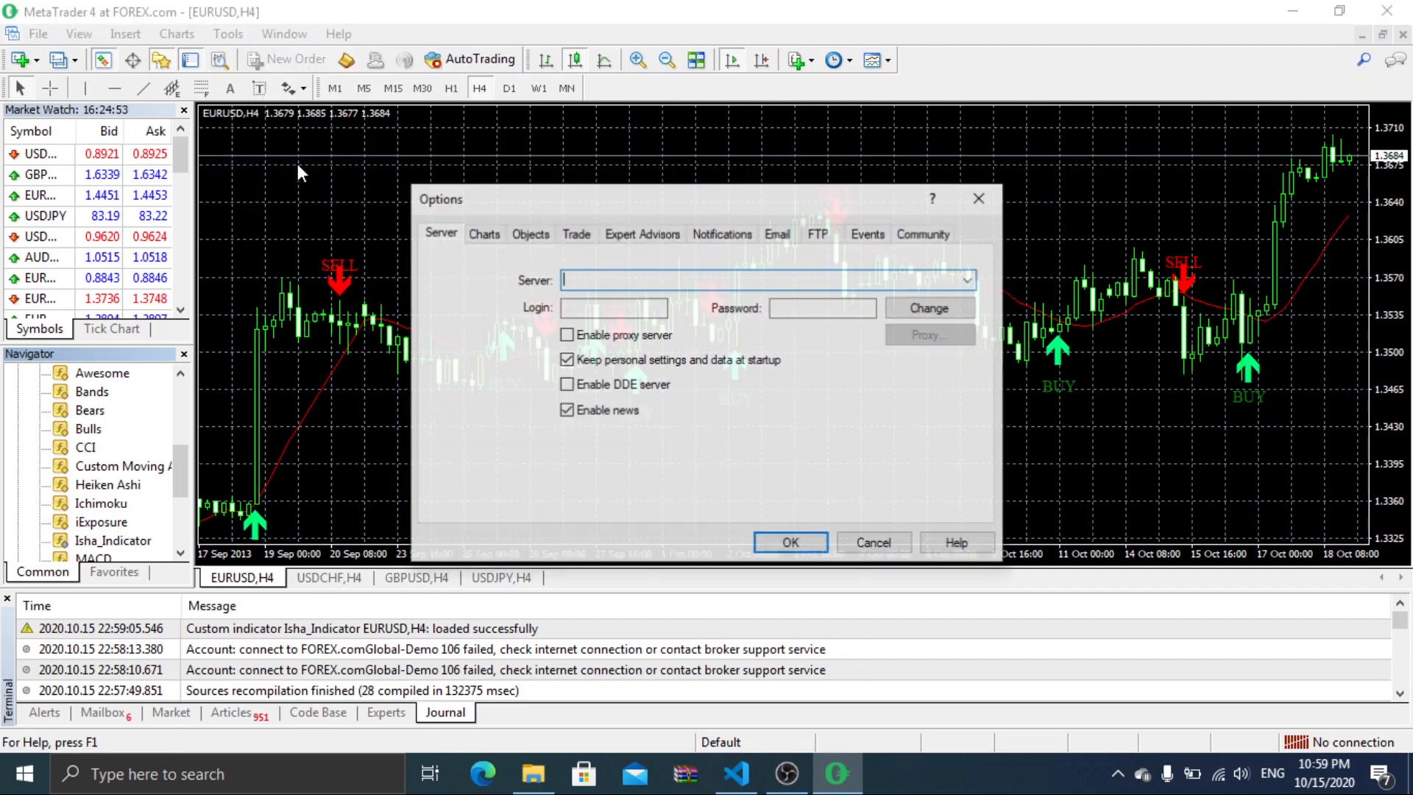
pyautogui.click(722, 233)
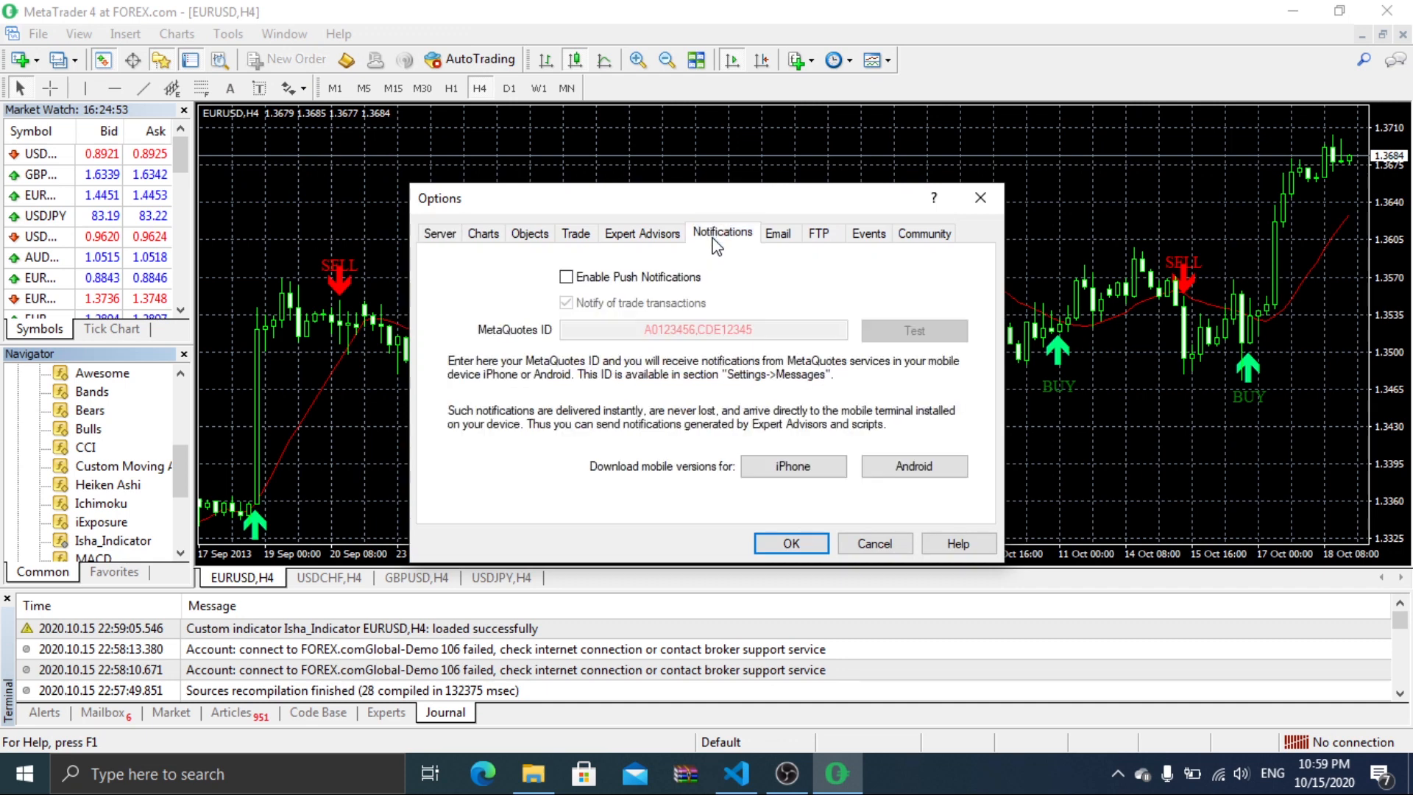
pyautogui.click(566, 277)
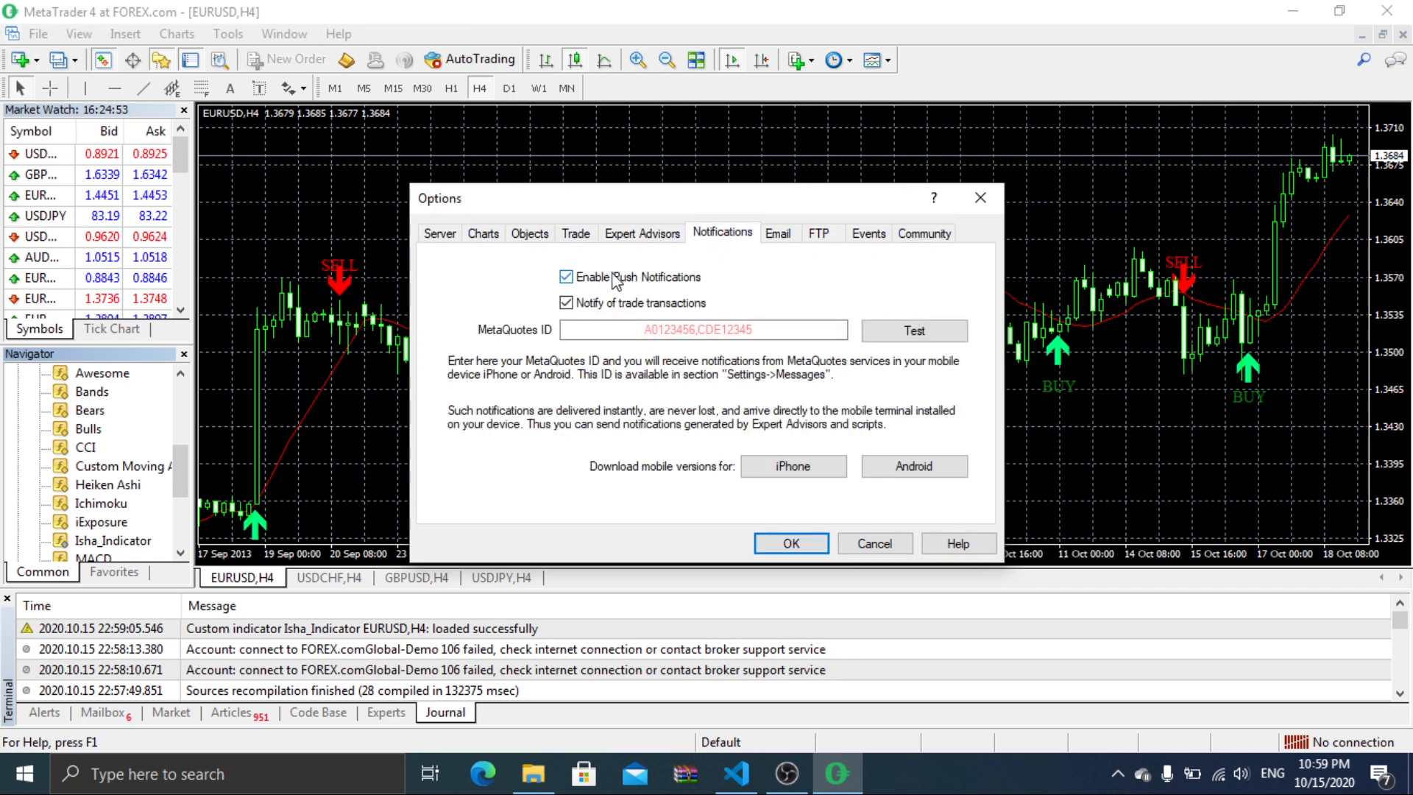
pyautogui.click(703, 329)
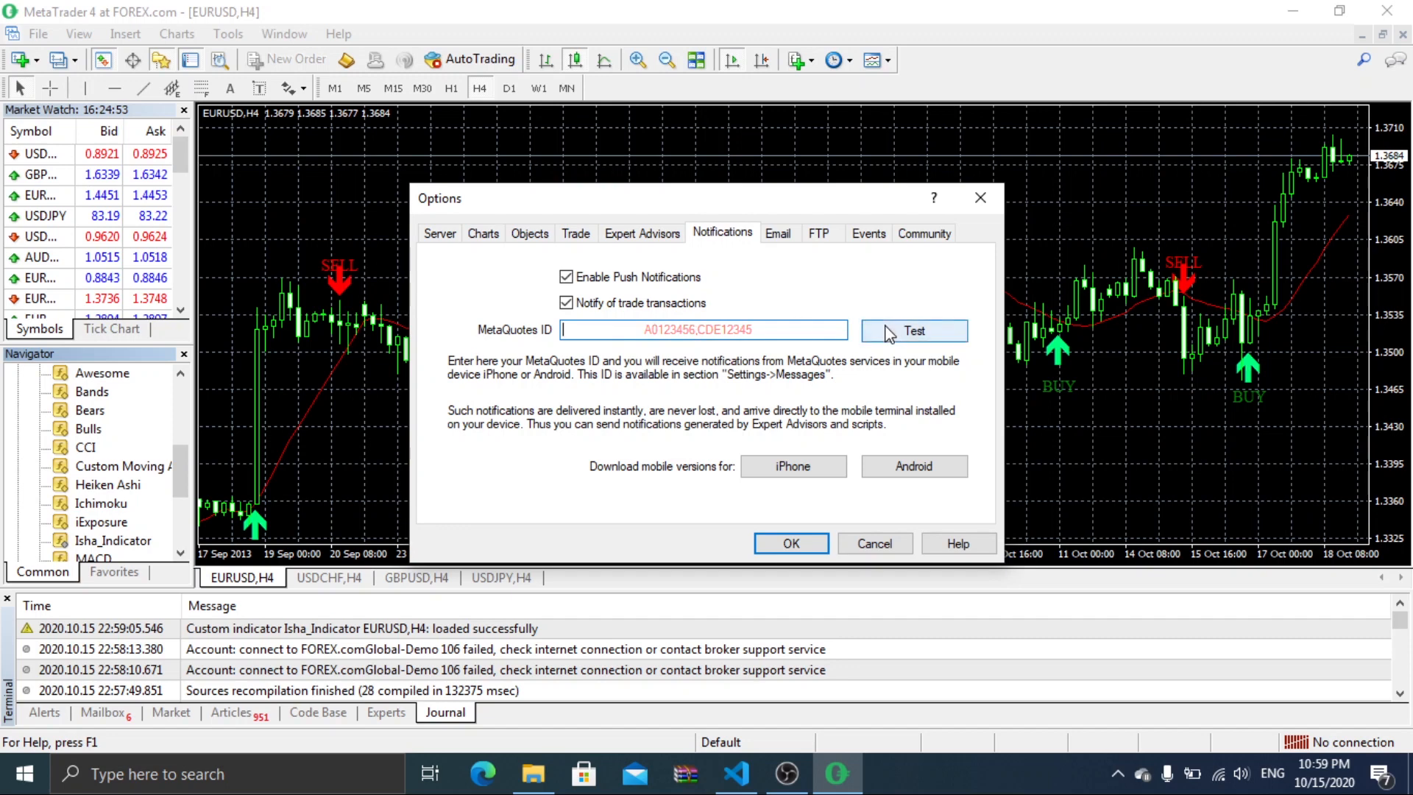
pyautogui.click(914, 331)
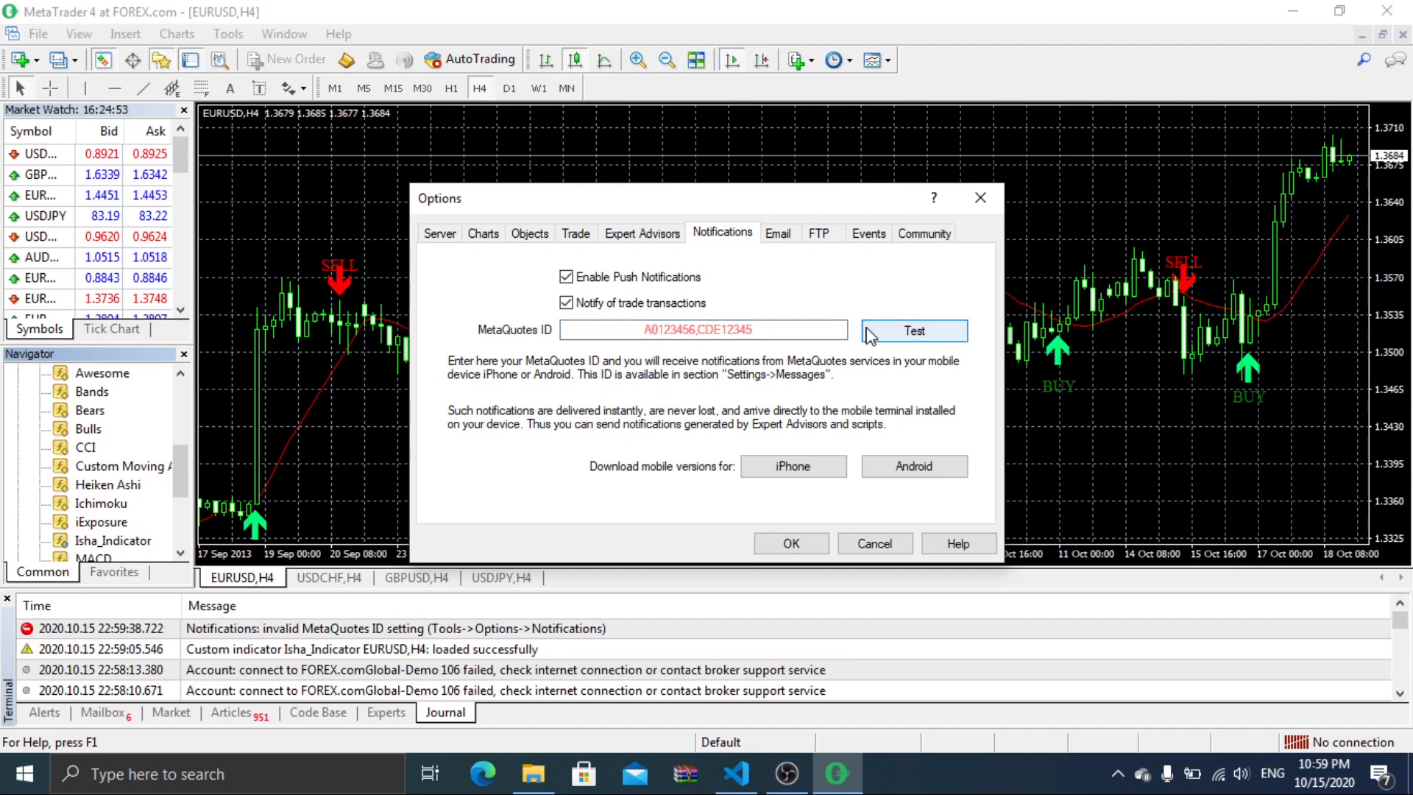
pyautogui.moveTo(543, 324)
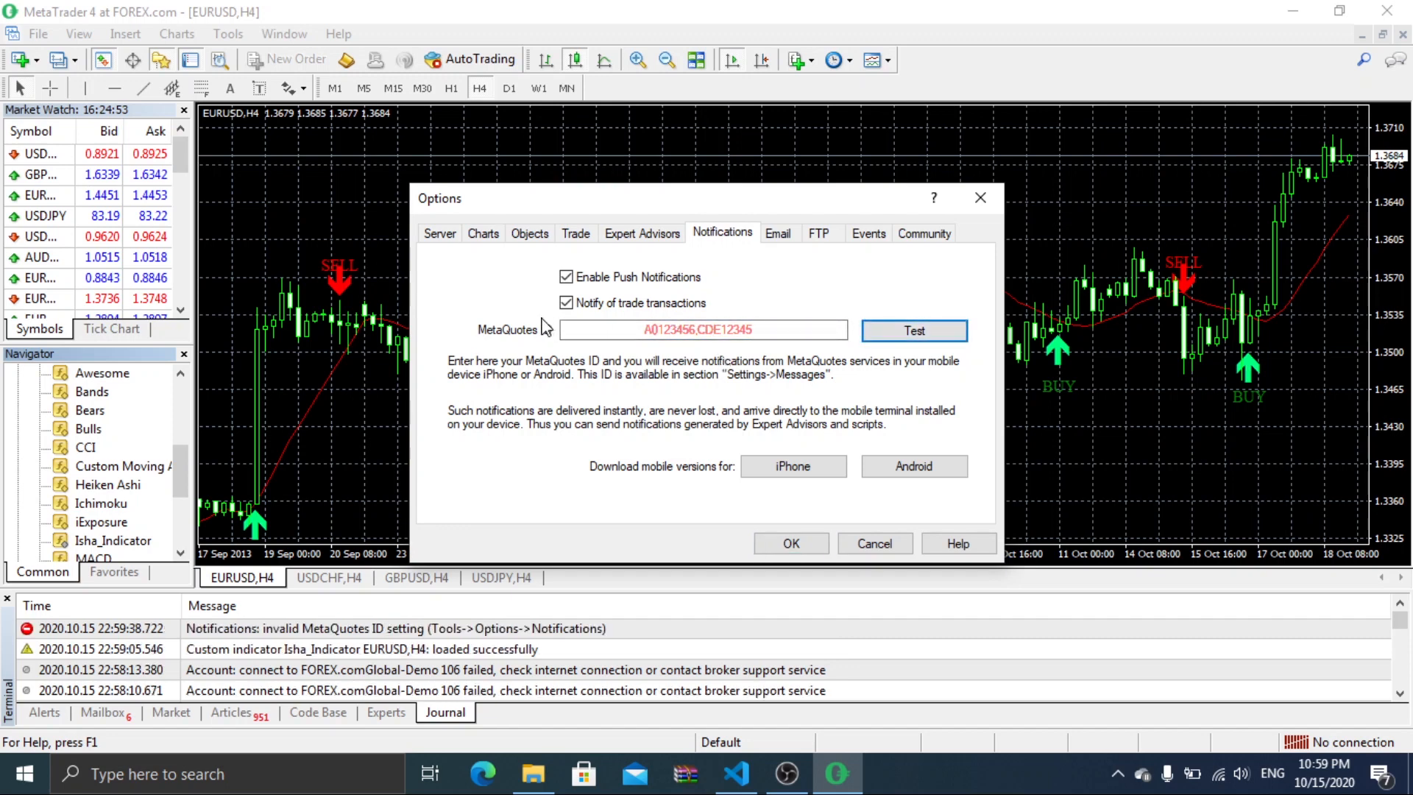
pyautogui.moveTo(793, 466)
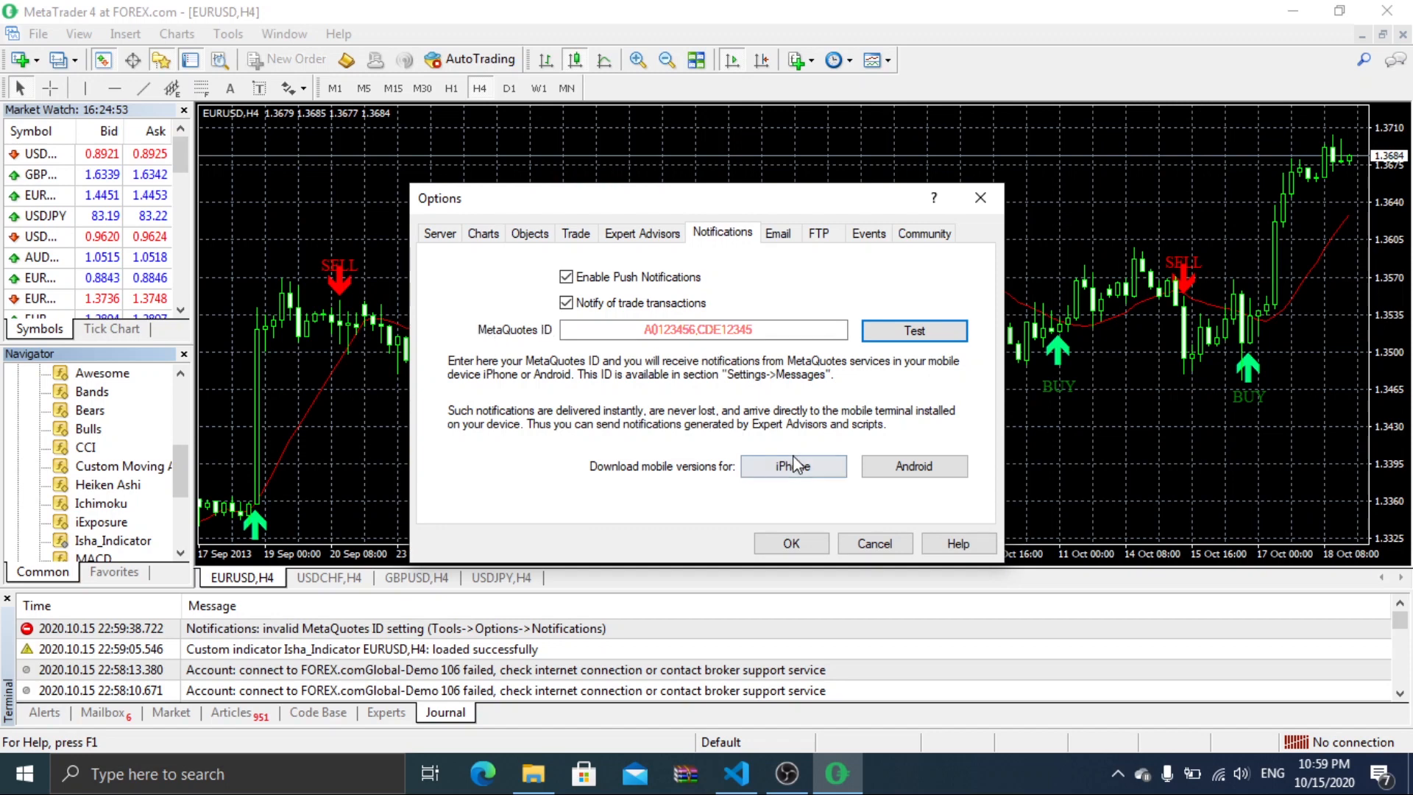